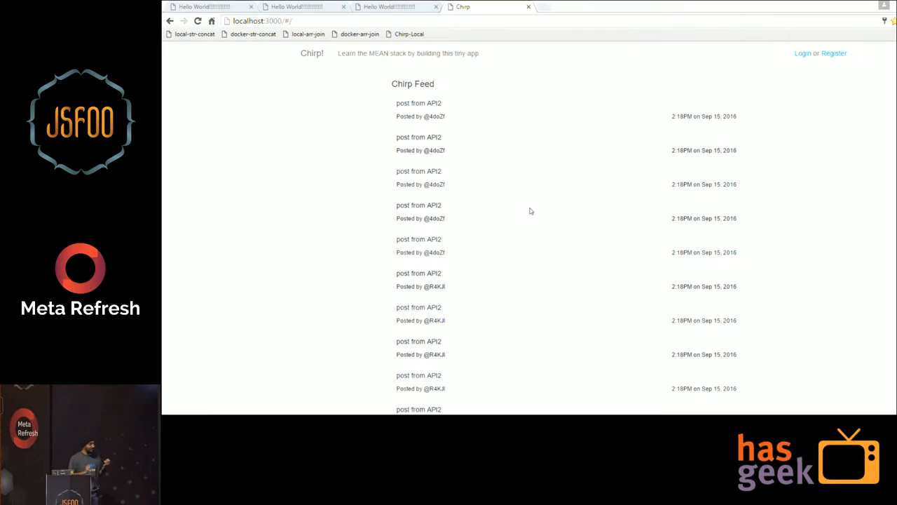
Step: Exit the browser's full-screen view and log in to Chirp
key(Win+p)
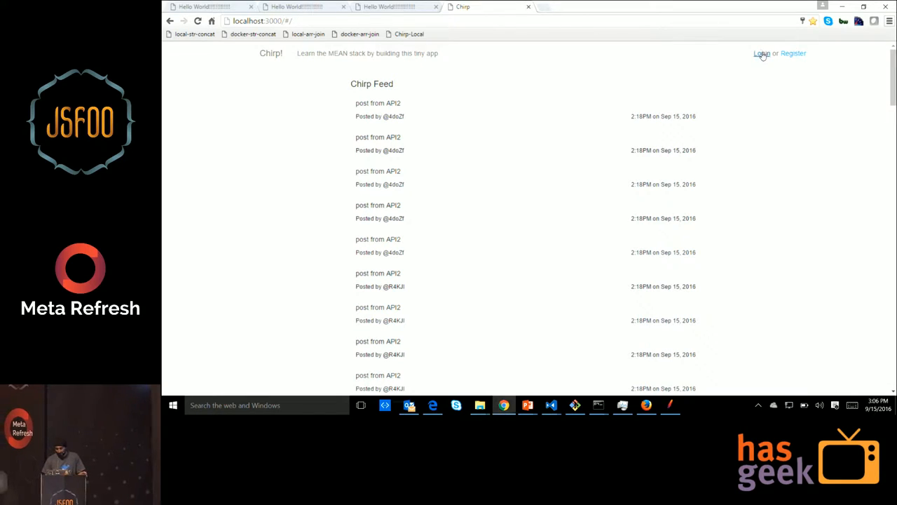
click(761, 53)
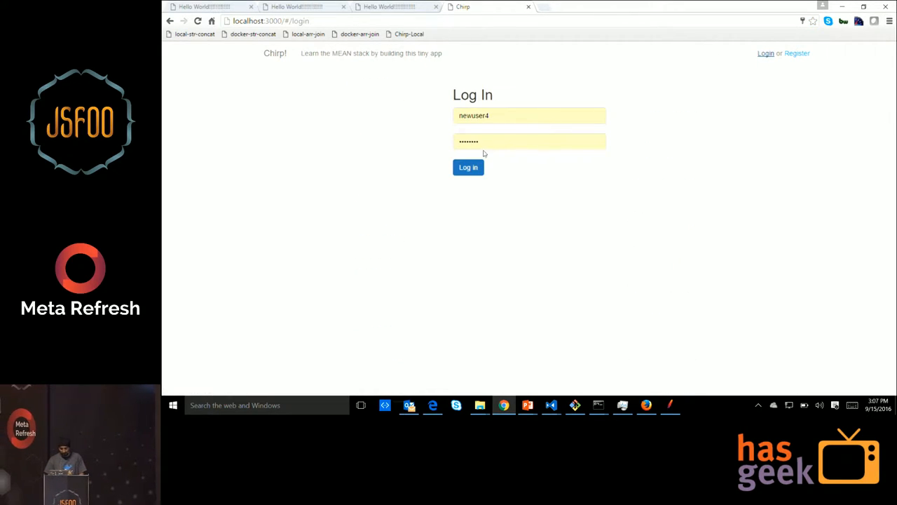
click(468, 167)
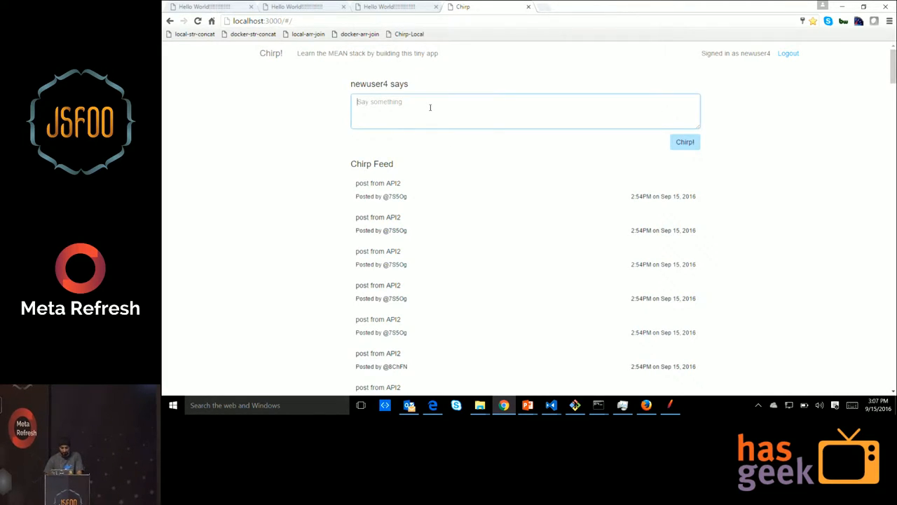
Step: Post a chirp reading 'hello jsfoo' to the feed and switch to JMeter
text(hello)
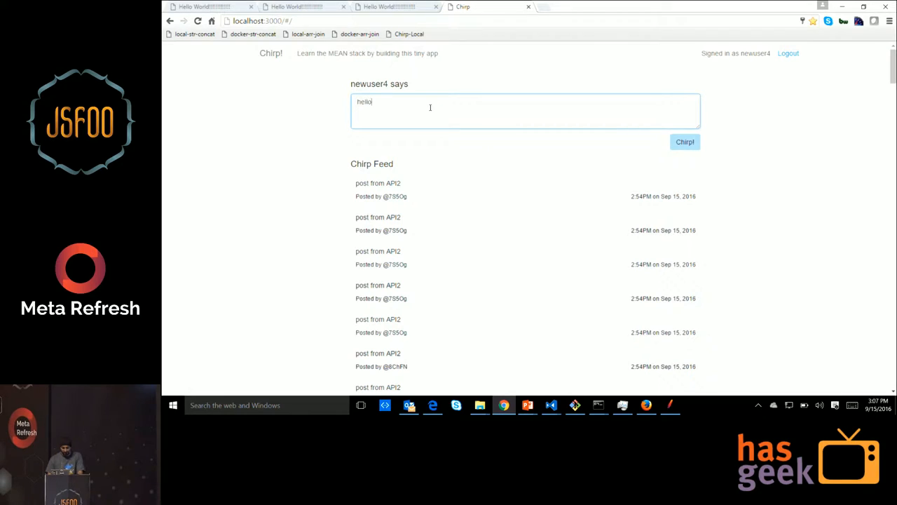
text(jsfoo)
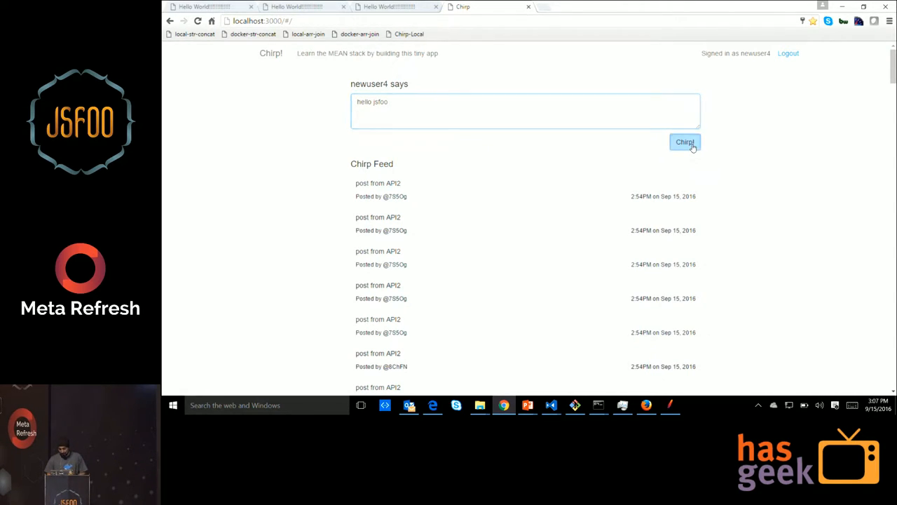
click(685, 142)
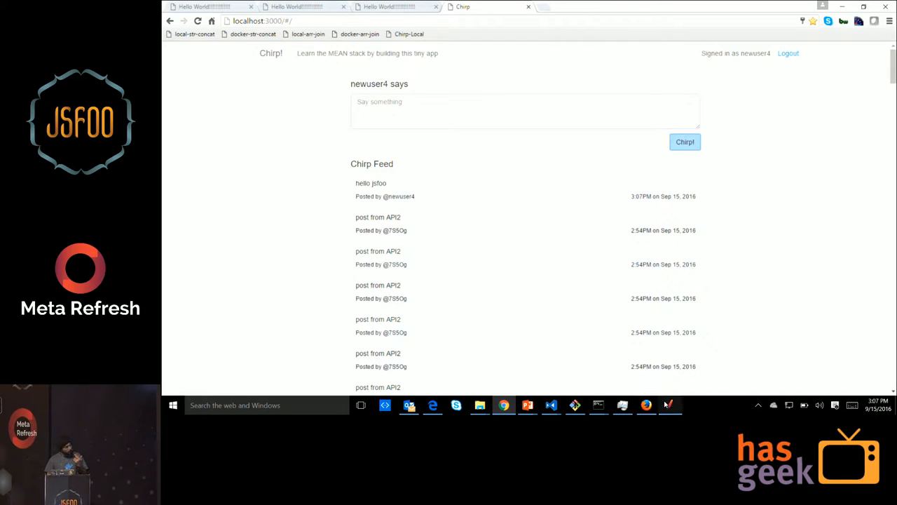
click(669, 405)
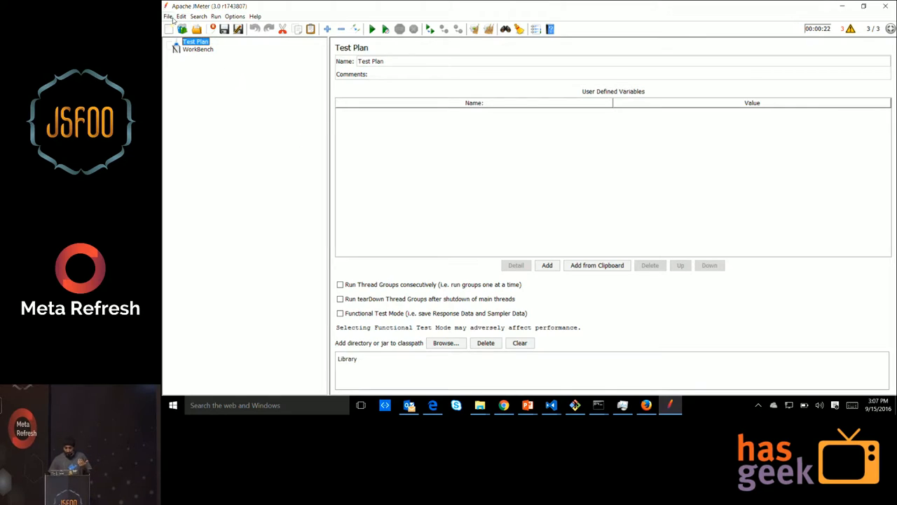
Step: Load demo-app-jmeter-api-tests.jmx from recent plans and expand the Automated_Post thread group
click(168, 16)
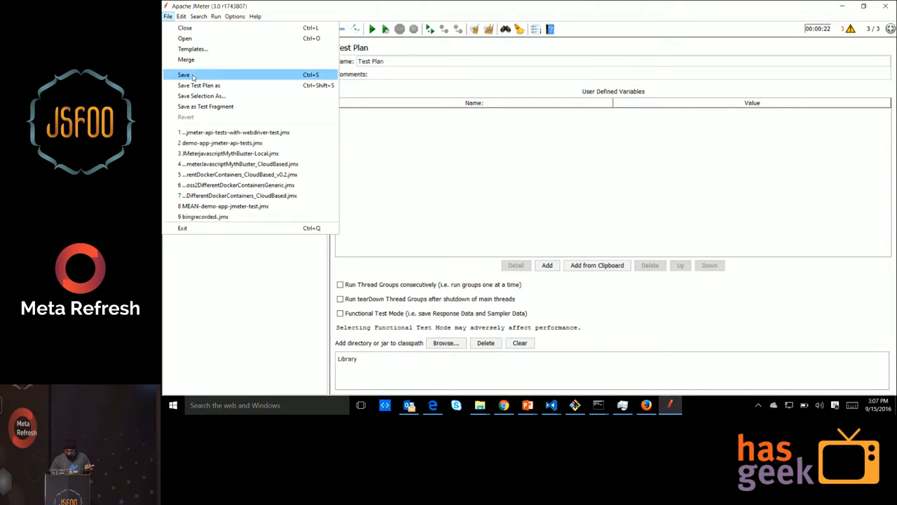
click(184, 74)
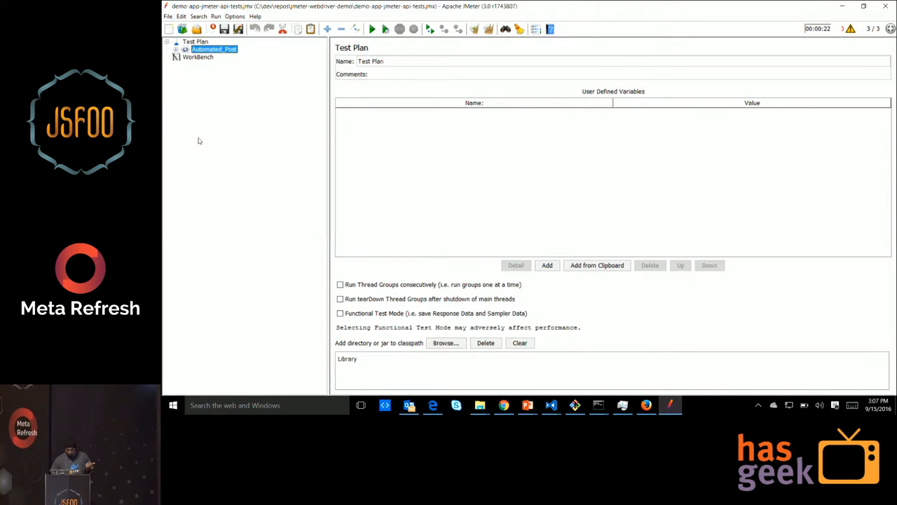
click(214, 49)
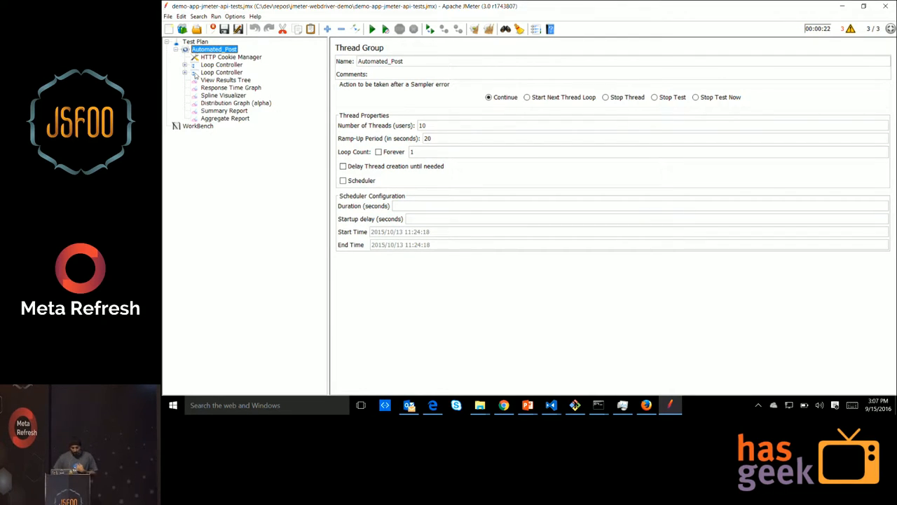
Step: Inspect the first loop's Loop Controller, random username script, Register and Login requests
click(185, 65)
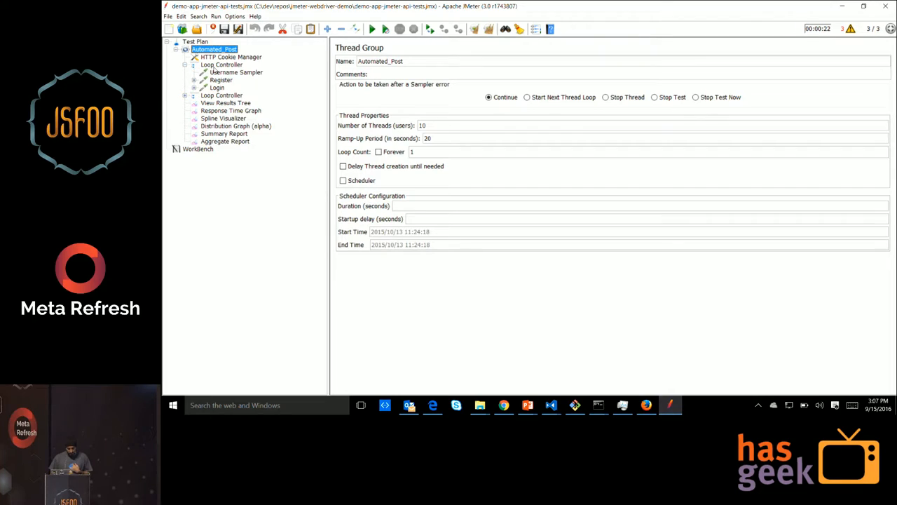
click(222, 65)
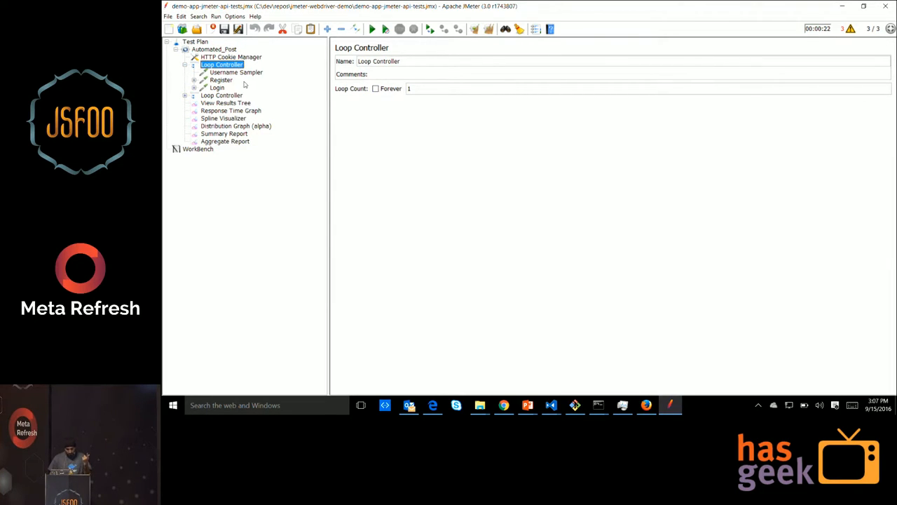
click(236, 72)
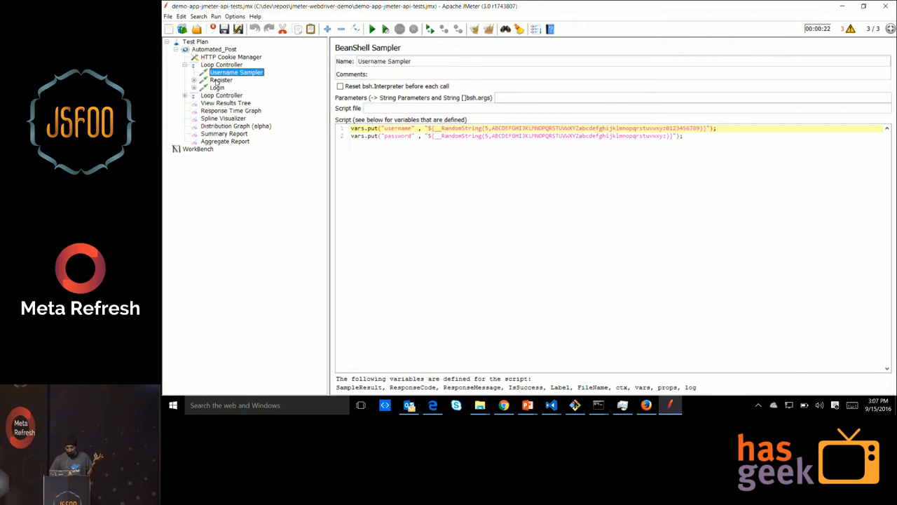
click(221, 80)
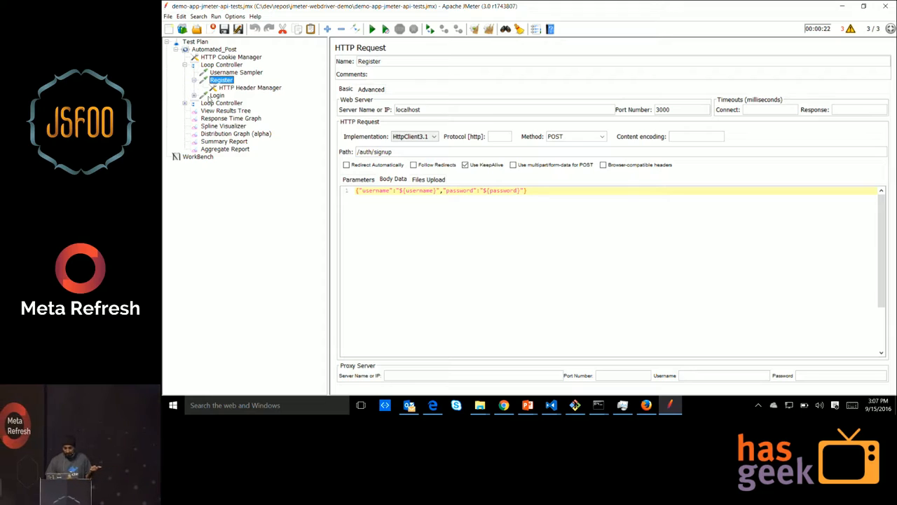
click(216, 95)
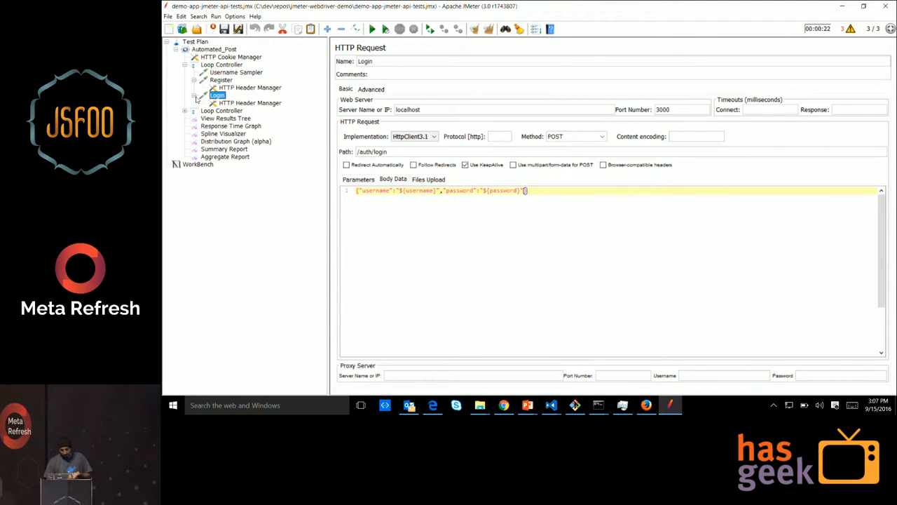
Step: Inspect the second loop's postdata request and the View Results Tree listener
click(222, 110)
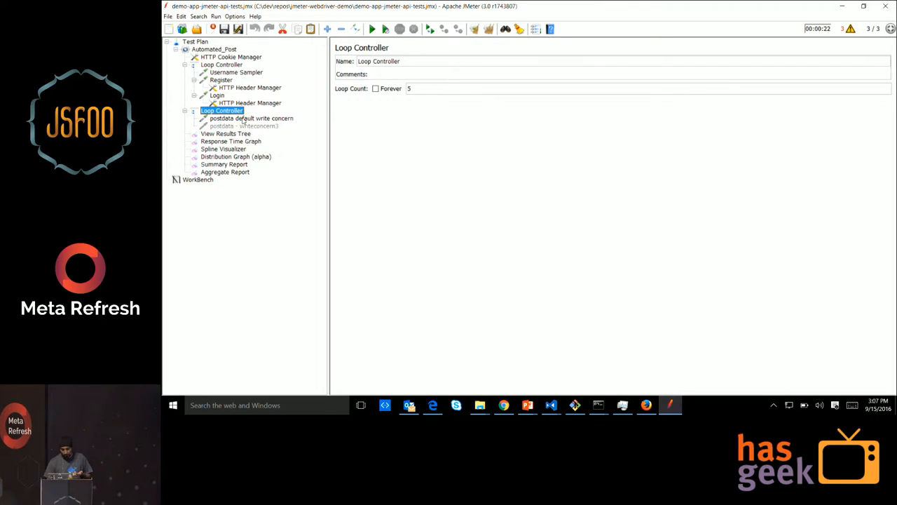
click(249, 118)
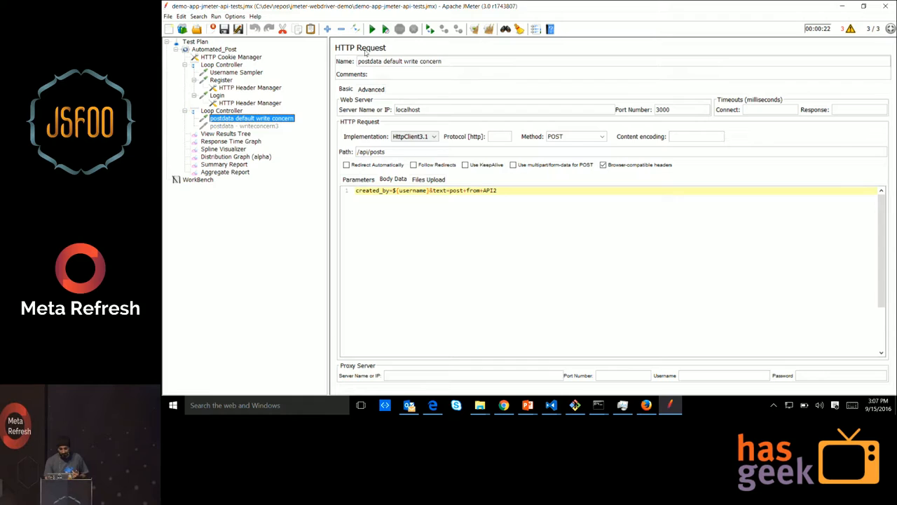
click(226, 133)
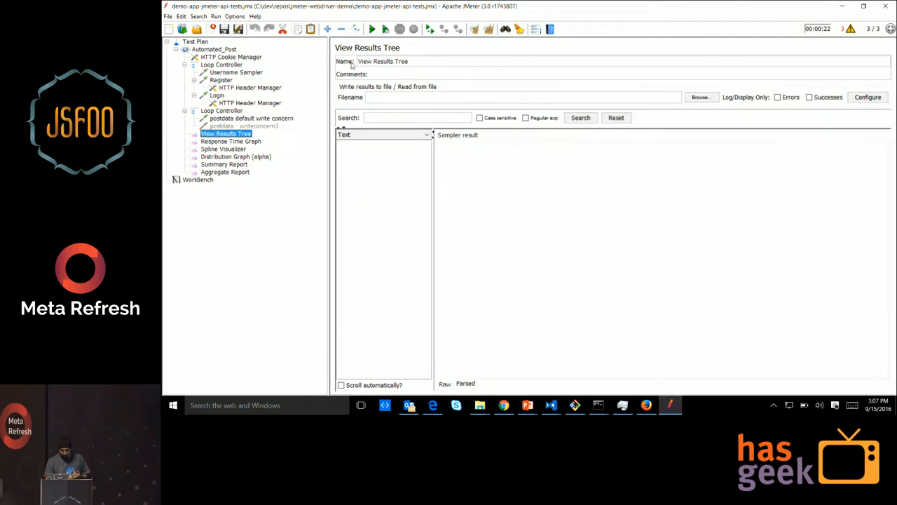
Step: Run the API test, check the Login response redirecting to /auth/success, then reselect Automated_Post
click(372, 28)
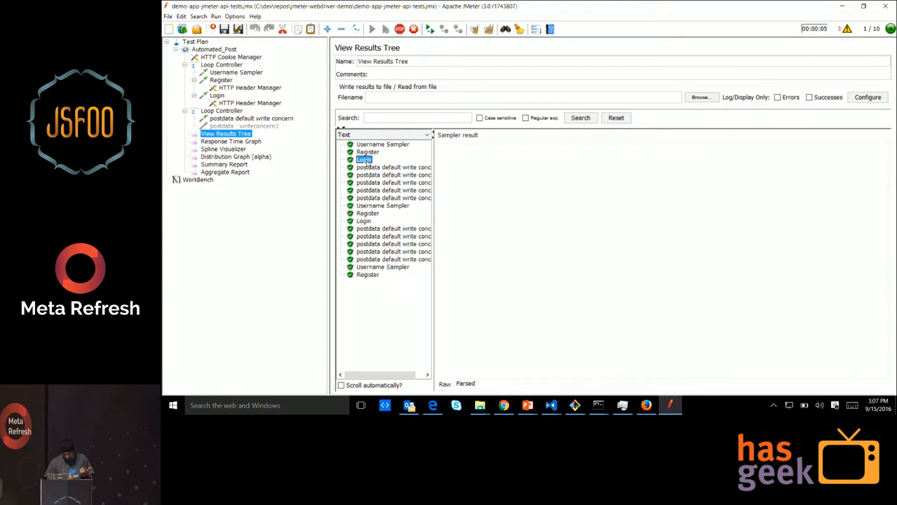
click(364, 159)
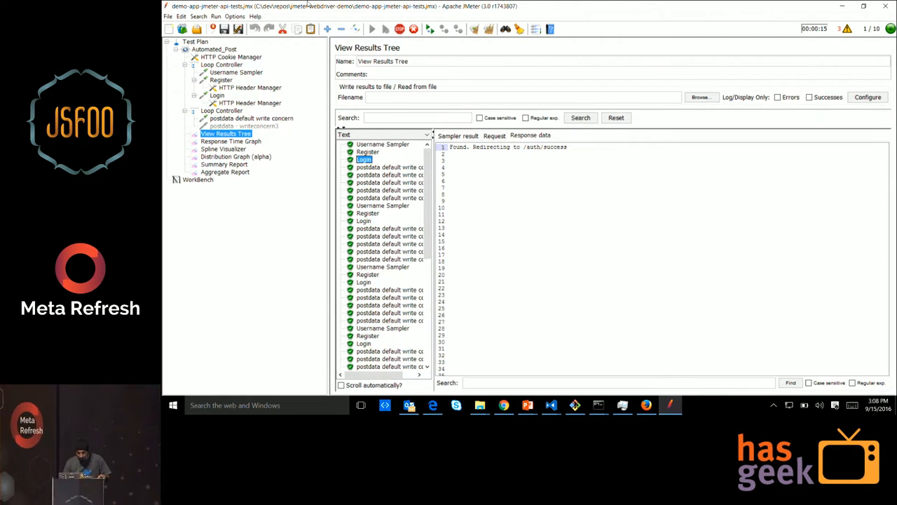
click(213, 48)
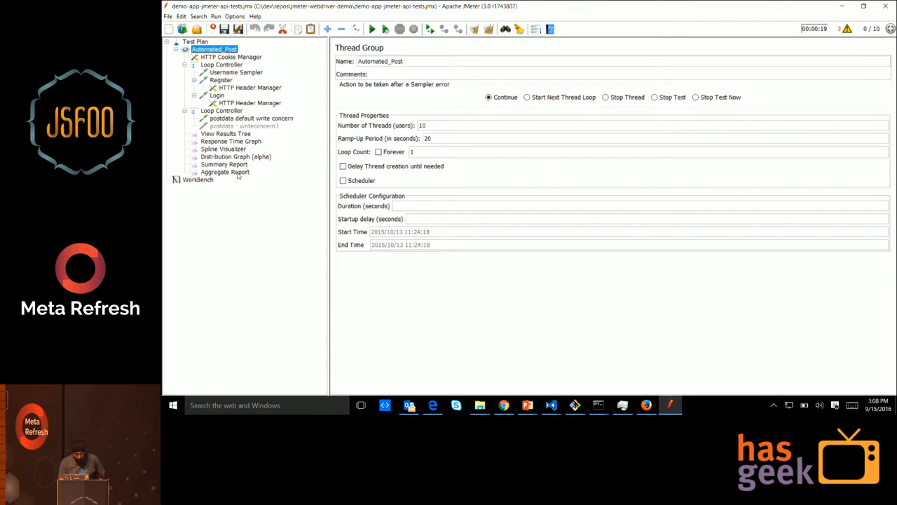
Step: View the Aggregate Report: 80 register, login and post samples, all at 0% errors
click(225, 172)
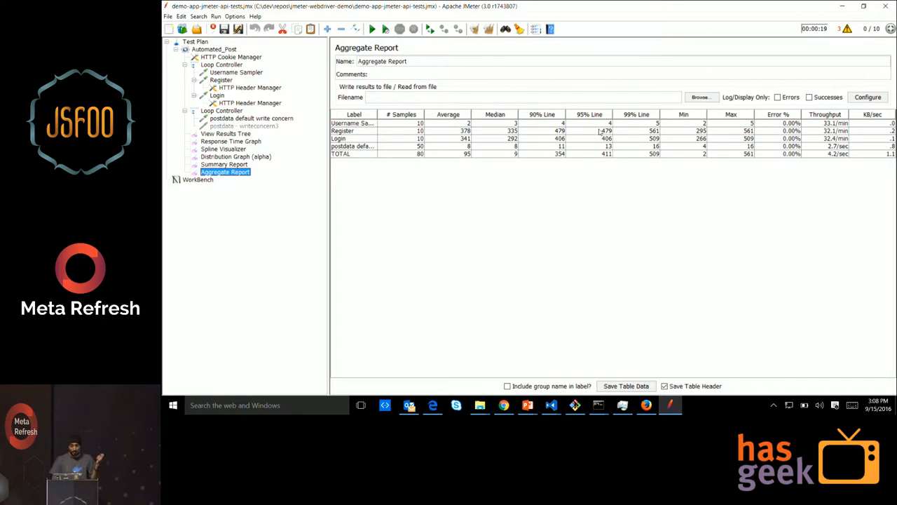
mouse_move(606, 174)
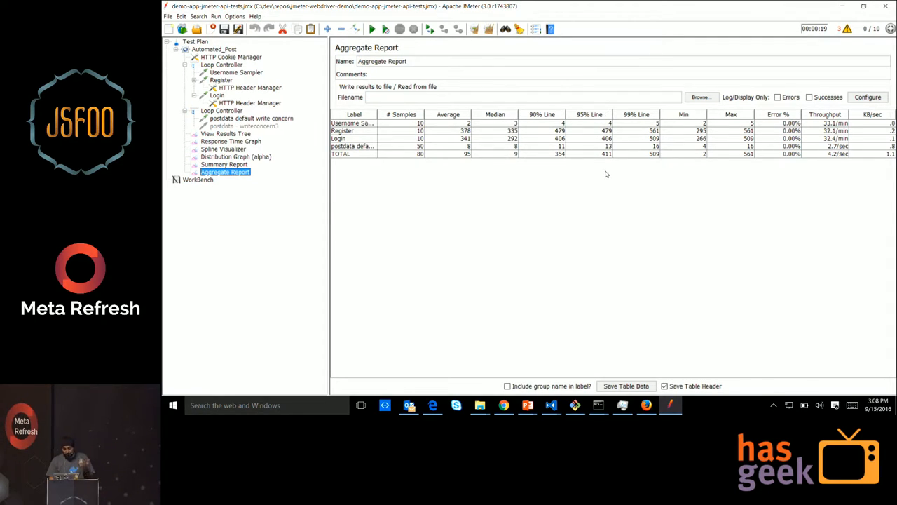
mouse_move(606, 155)
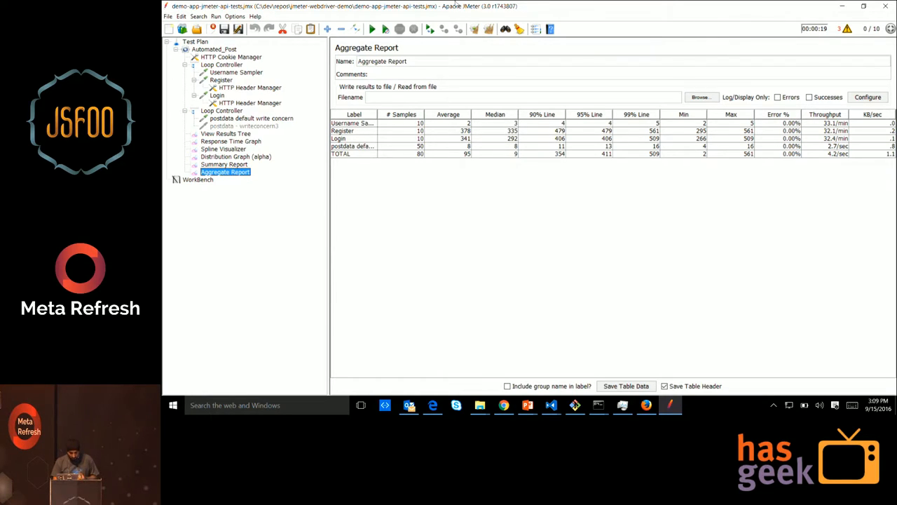
Step: Load jmeter-api-tests-with-webdriver-test.jmx, select the Automated_Post thread group, and start the run
click(168, 16)
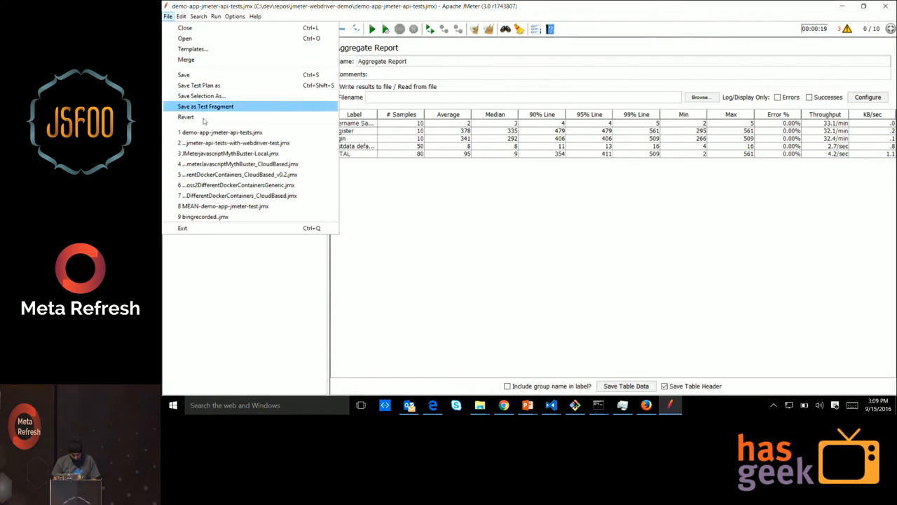
click(233, 143)
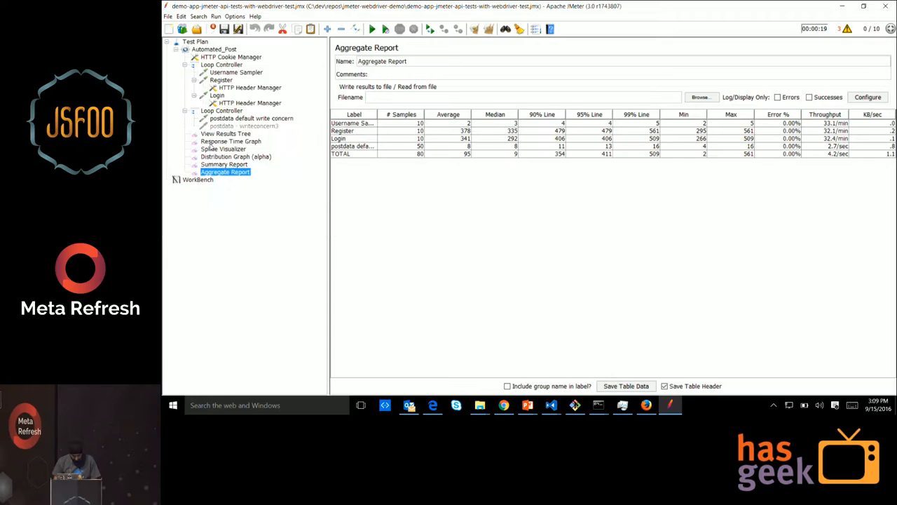
click(214, 49)
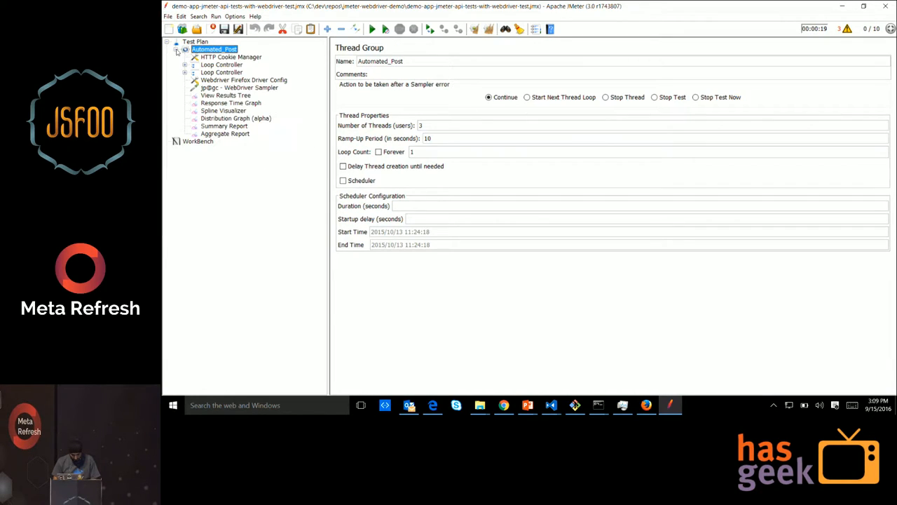
click(371, 29)
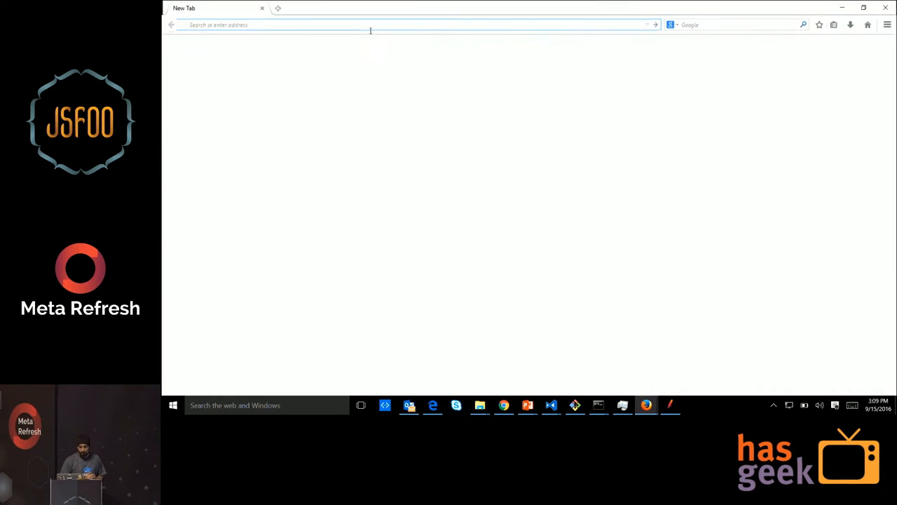
Step: Let the WebDriver test open localhost:3000/#/login in Firefox and log in as webdriveruser
text(localhost:3000/#/login)
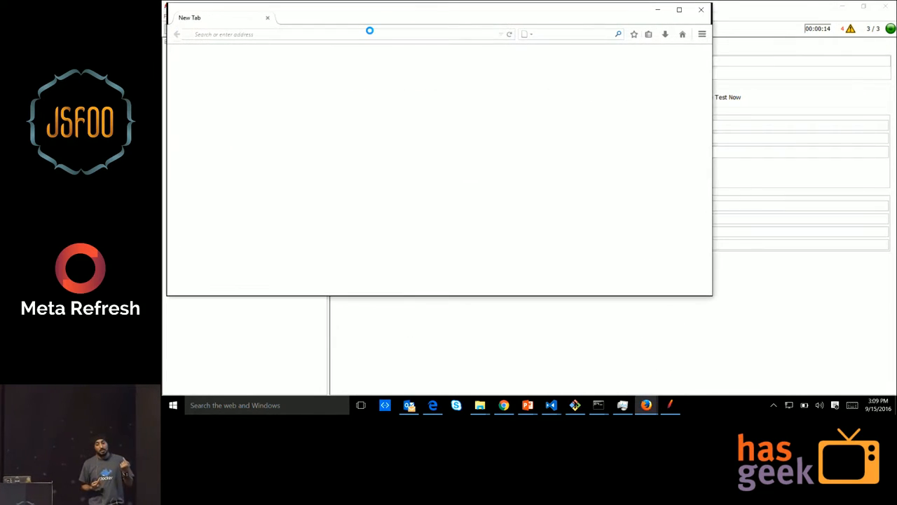
text(localhost:3000/#/login)
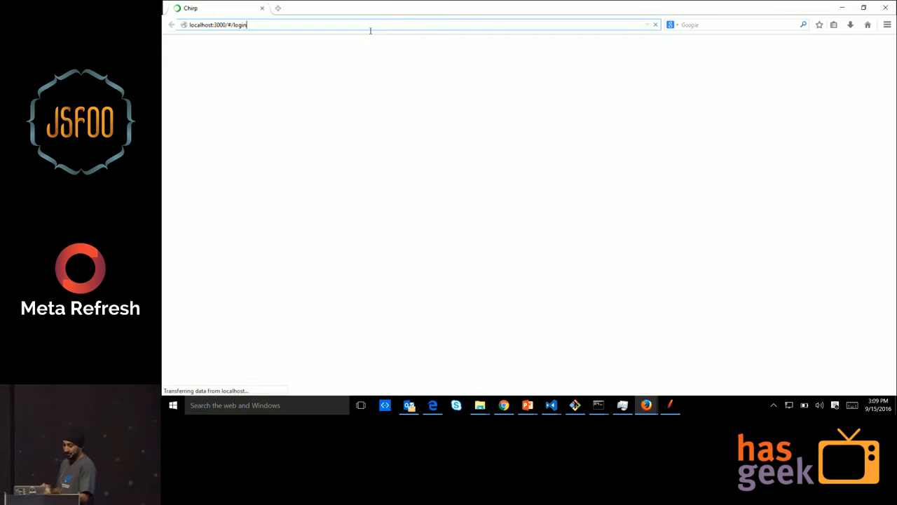
text(webdriveruser)
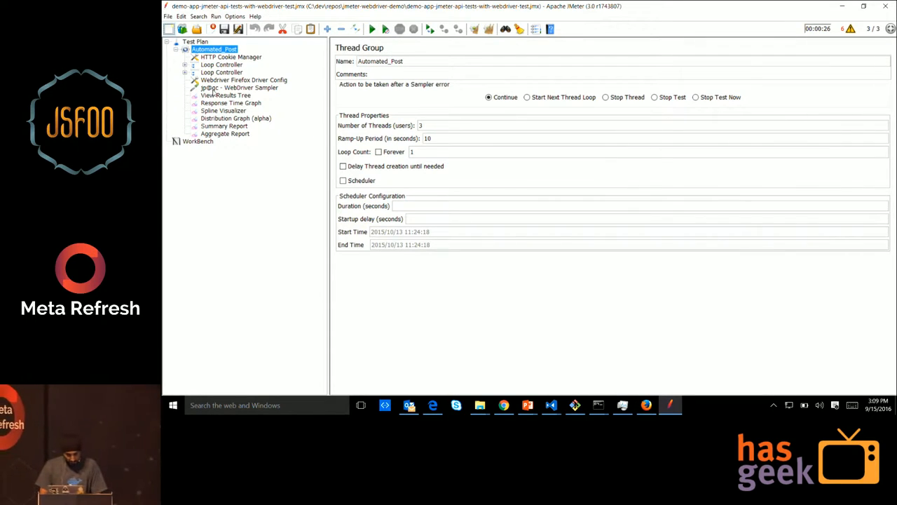
Step: Inspect the Webdriver Firefox Driver Config, then the WebDriver Sampler's Chirp login JavaScript
click(243, 79)
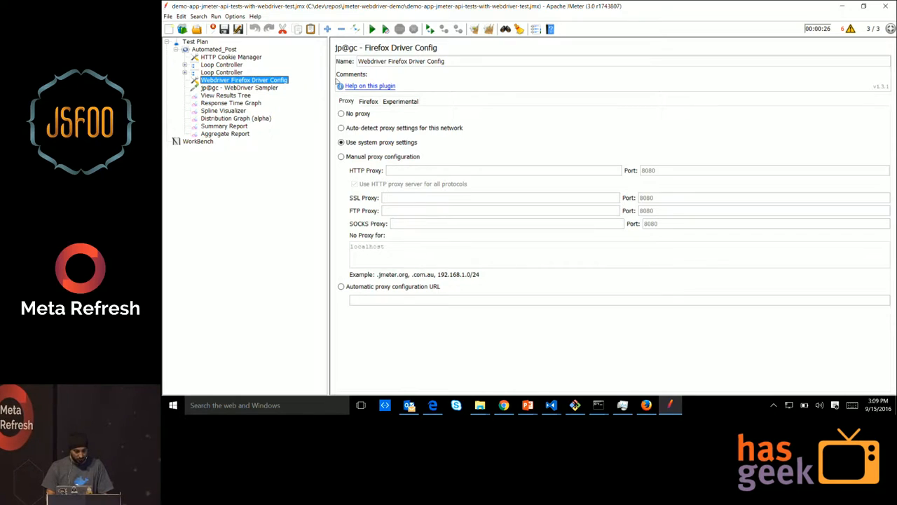
click(239, 86)
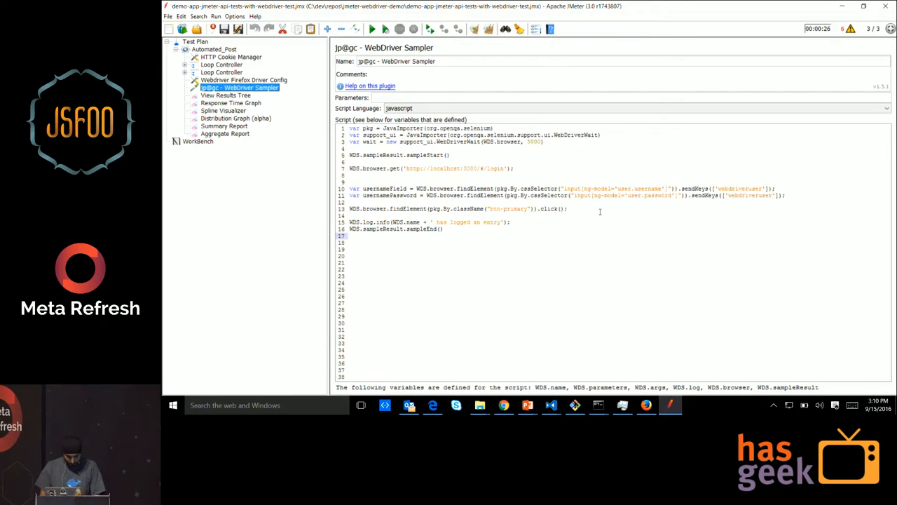
mouse_move(541, 249)
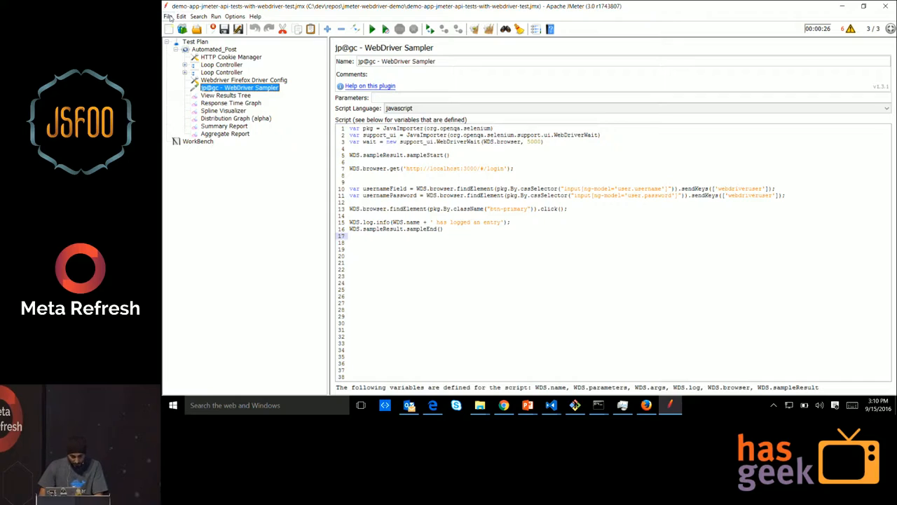
Step: Load JmeterJavascriptMythBuster_CloudBased.jmx from recent plans and expand its Thread Group
click(167, 16)
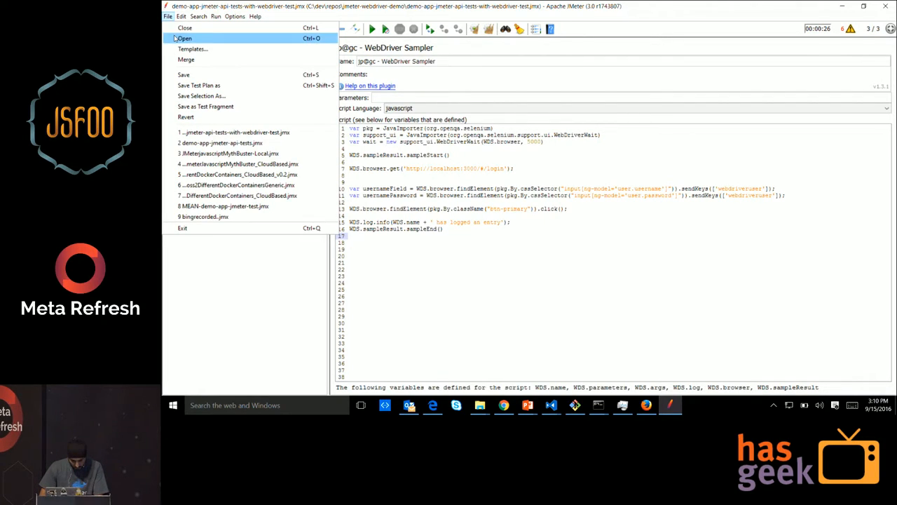
click(185, 38)
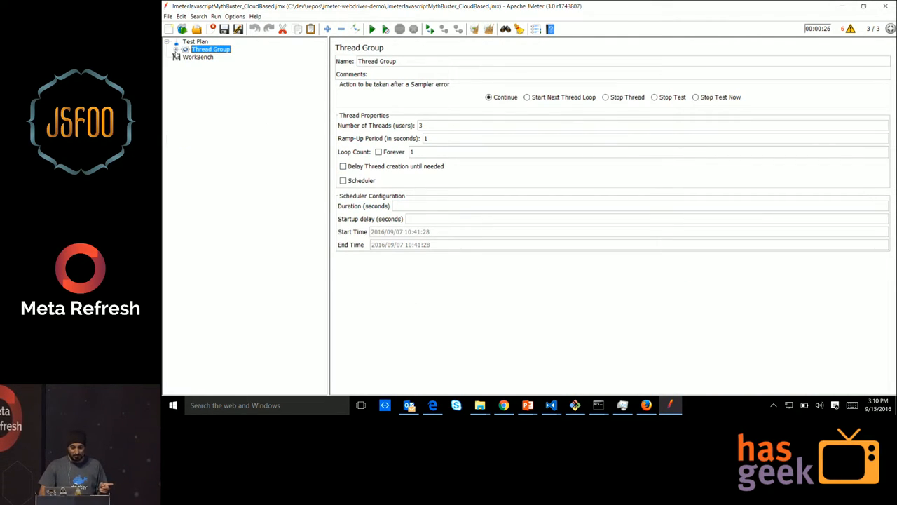
click(177, 49)
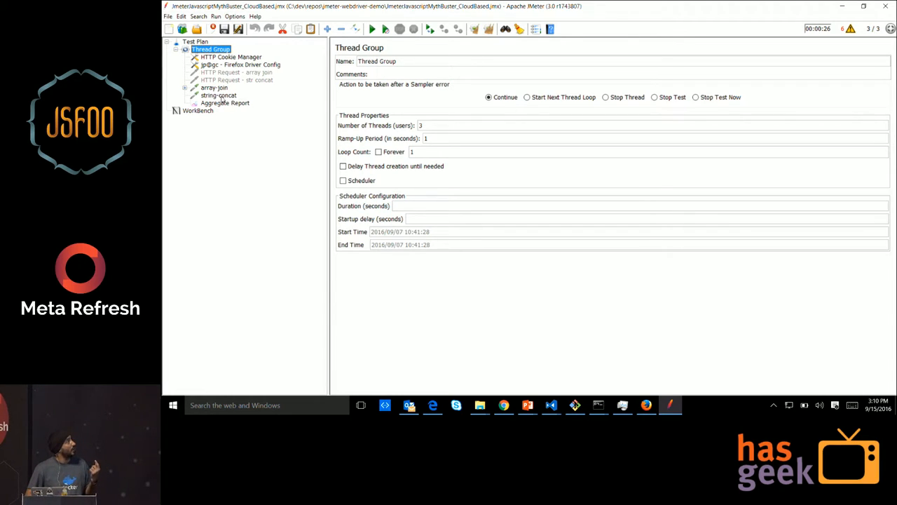
Step: Review the array-join and string-concat sampler scripts, selecting the concat page address
click(214, 88)
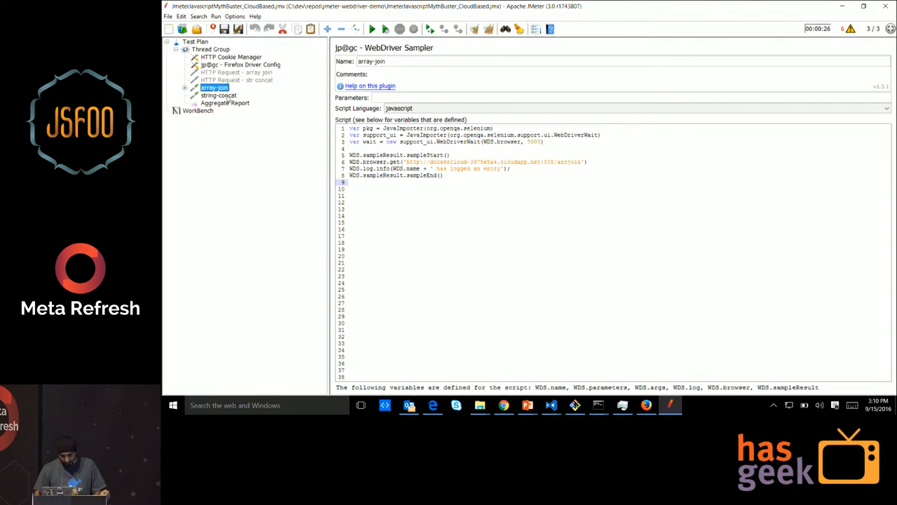
click(219, 95)
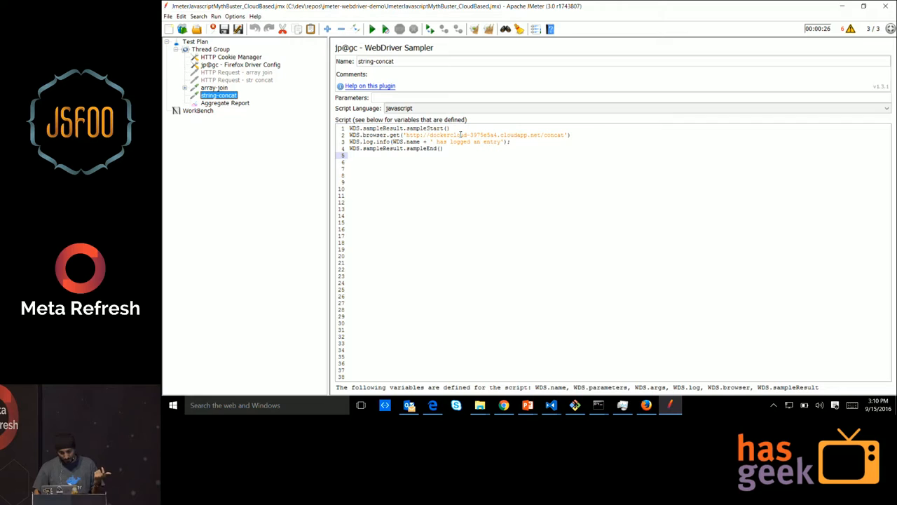
click(372, 28)
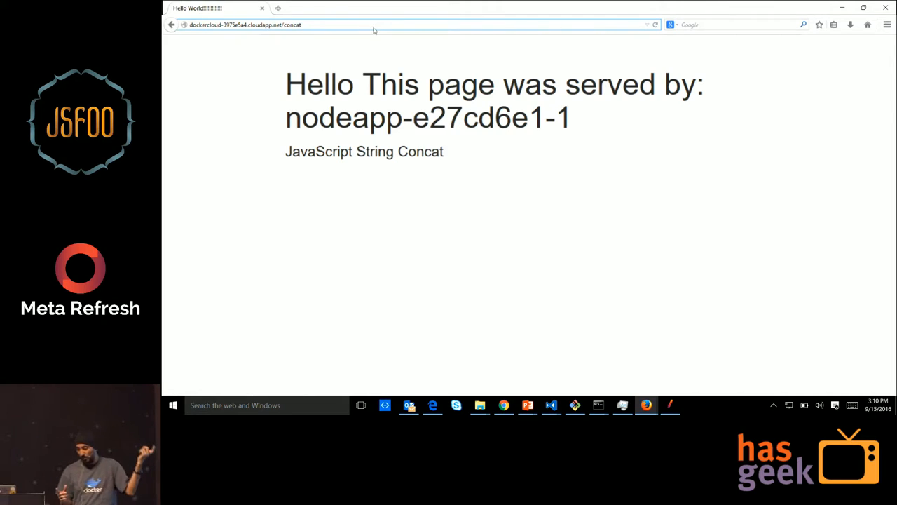
Step: Let Firefox show the Docker Cloud concat page, then switch back to JMeter
click(670, 405)
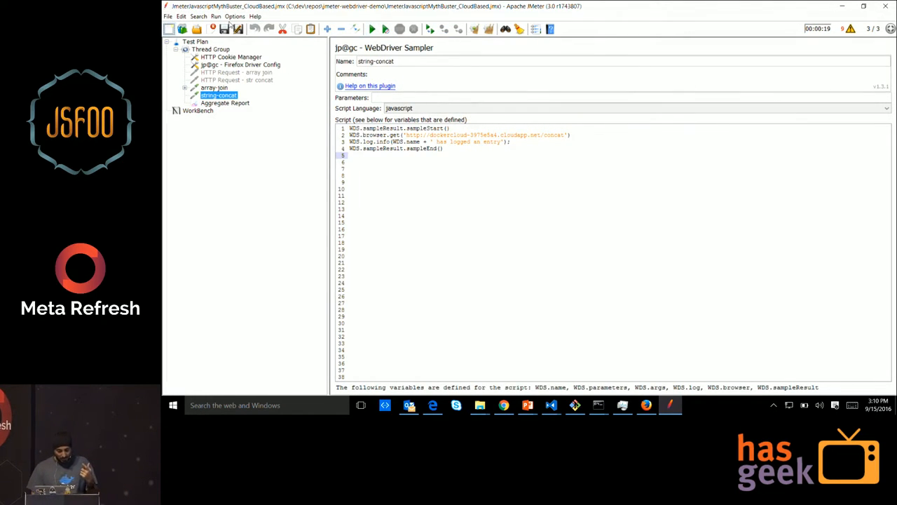
Step: Check the Aggregate Report (array-join 100% errors, string-concat 0%) and minimise JMeter
click(225, 103)
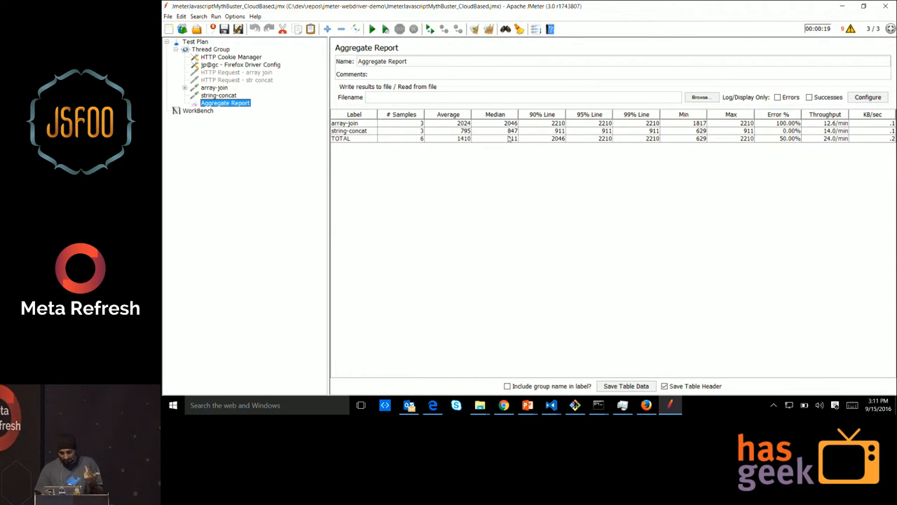
mouse_move(522, 133)
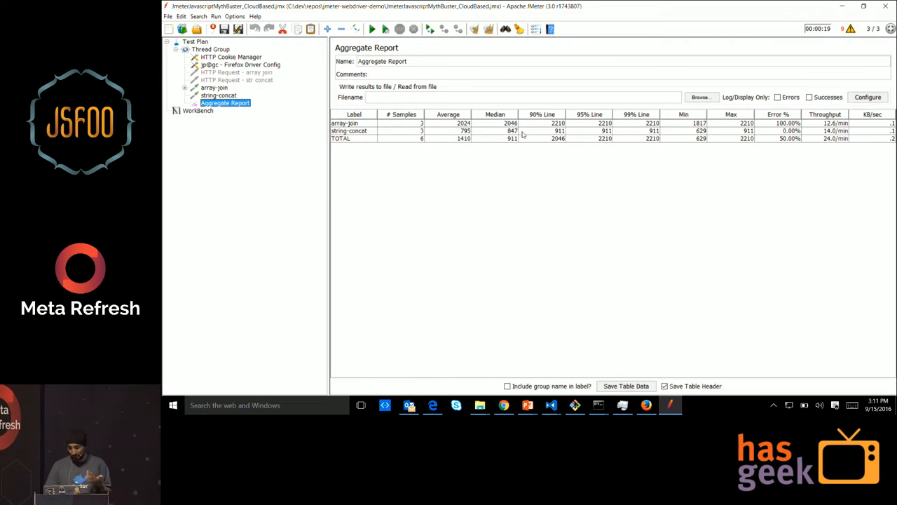
mouse_move(540, 137)
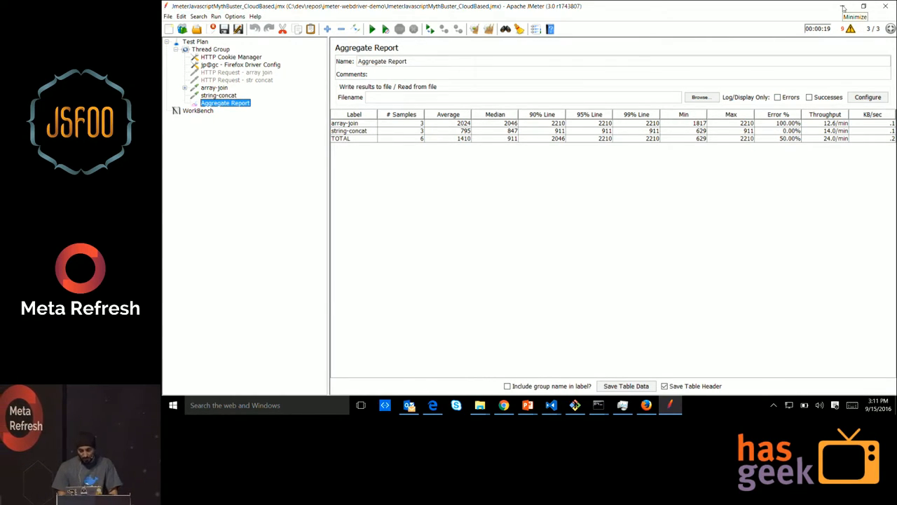
click(503, 405)
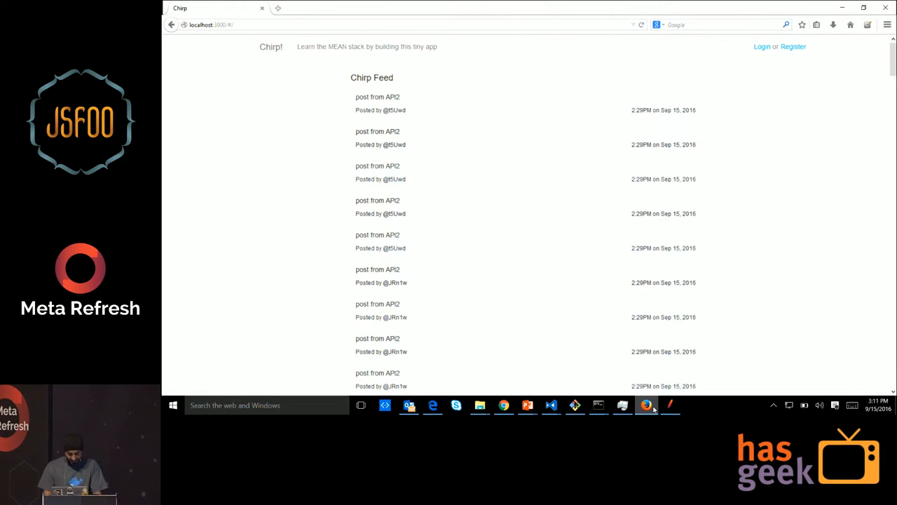
Step: Launch Selenium IDE, search Bing for jmeter, and view its images and videos results
click(169, 5)
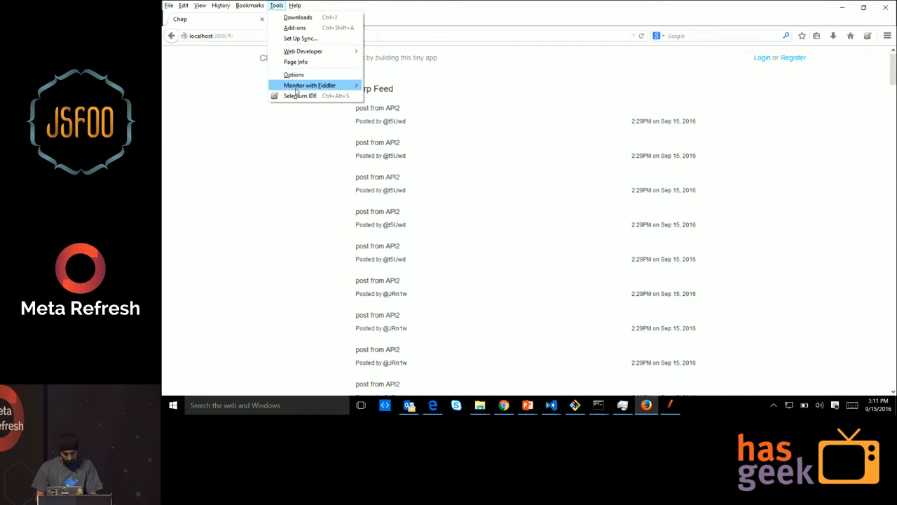
click(299, 96)
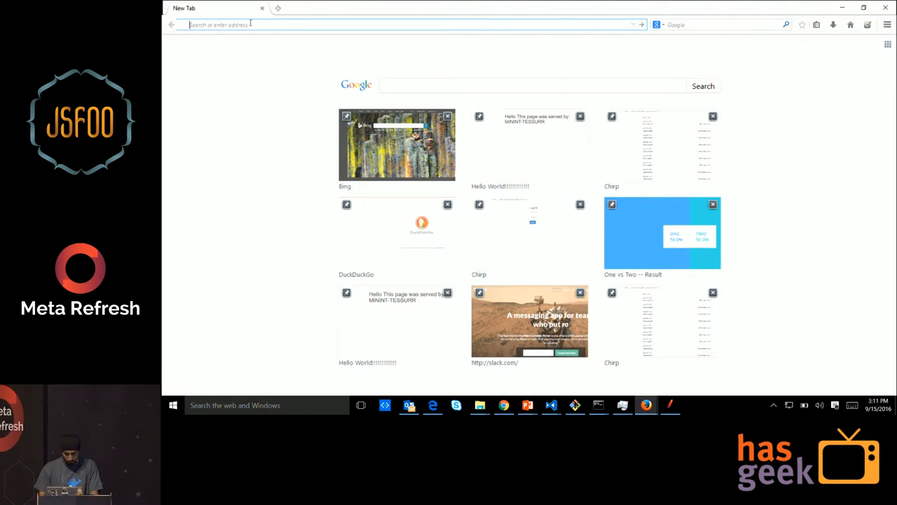
text(bing.com)
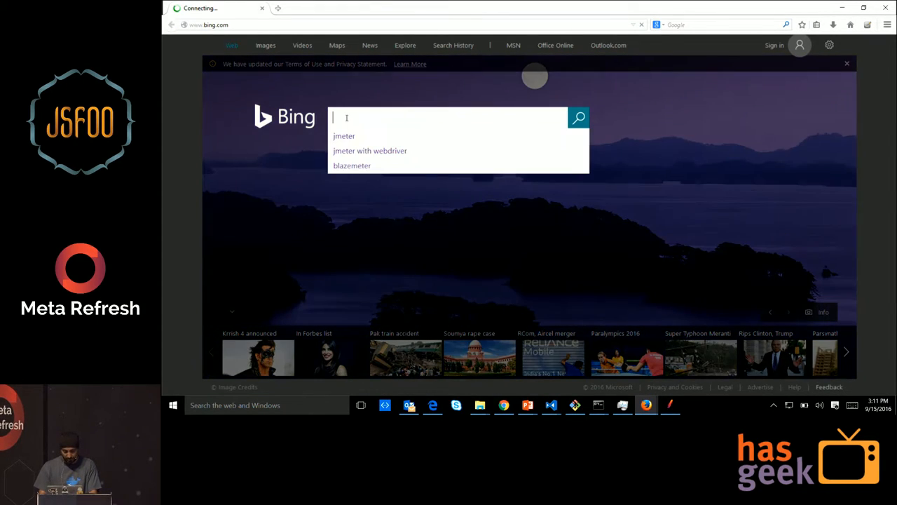
click(344, 135)
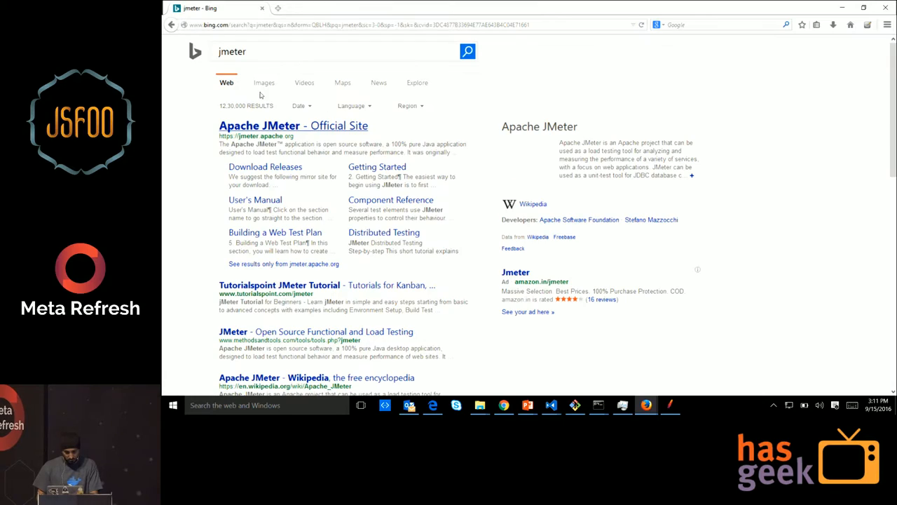
click(263, 82)
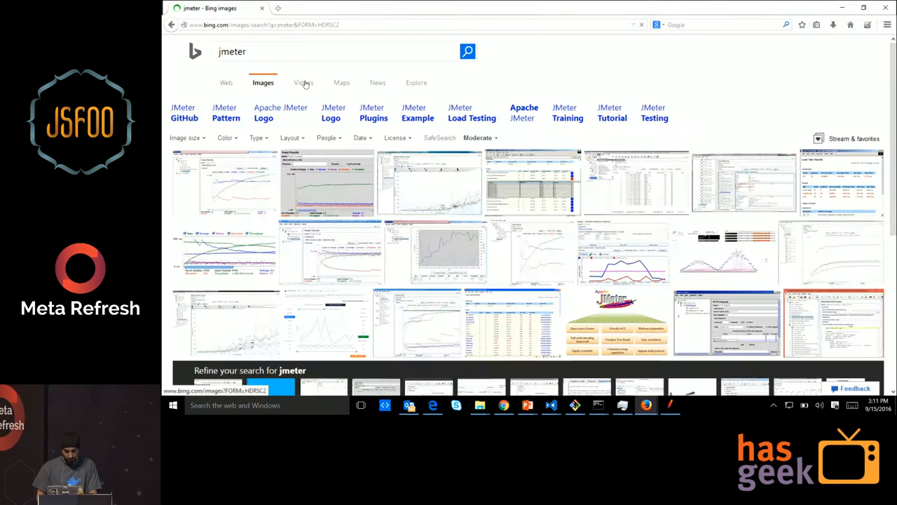
click(304, 82)
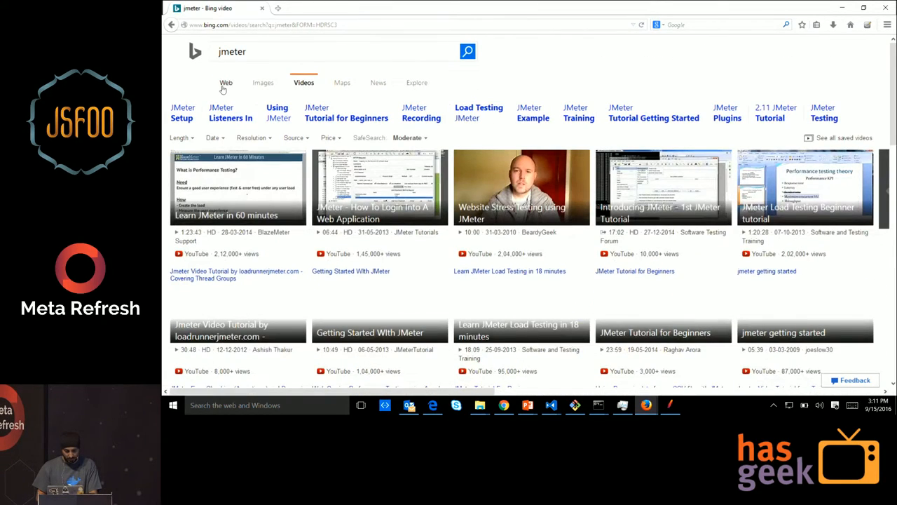
key(alt+tab)
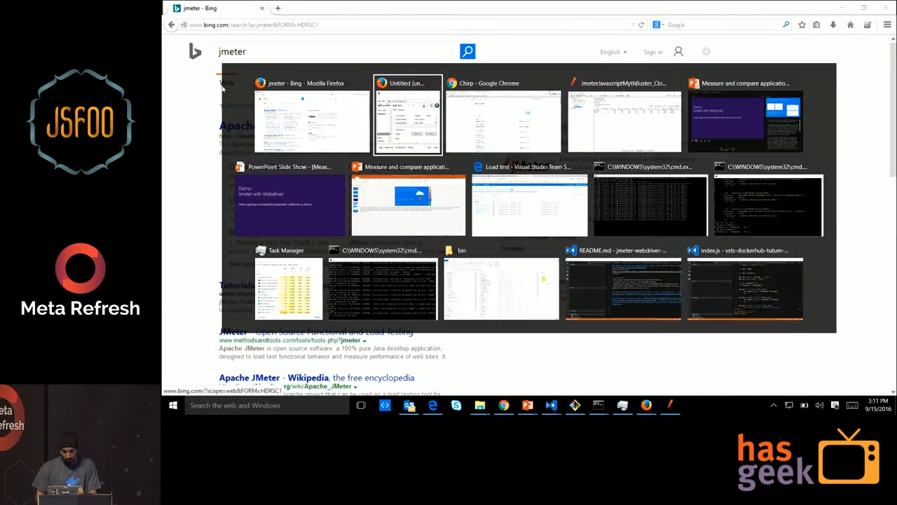
Step: Stop the Selenium IDE recording and close the recorder, discarding test case changes
click(408, 116)
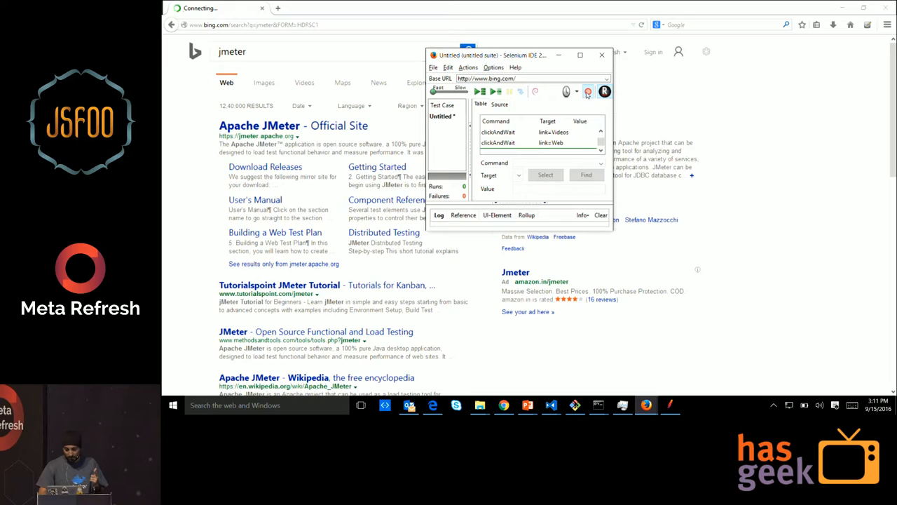
click(587, 91)
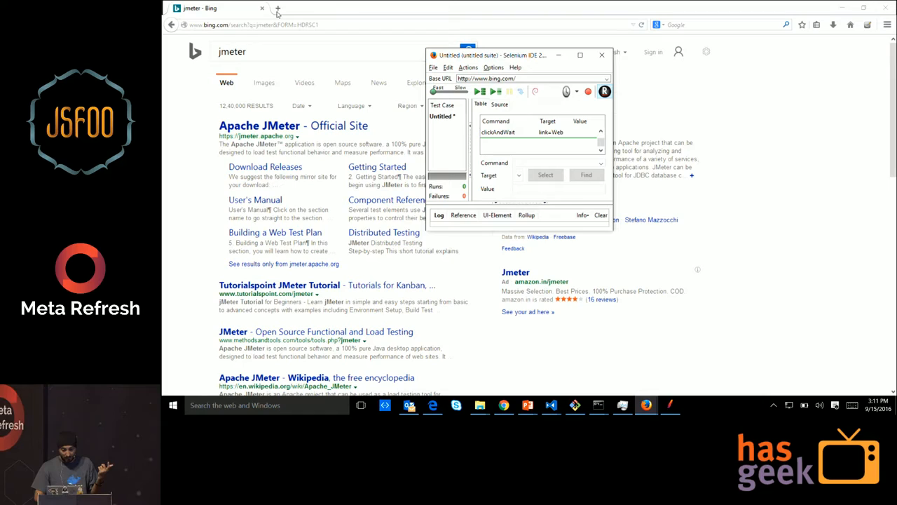
click(279, 8)
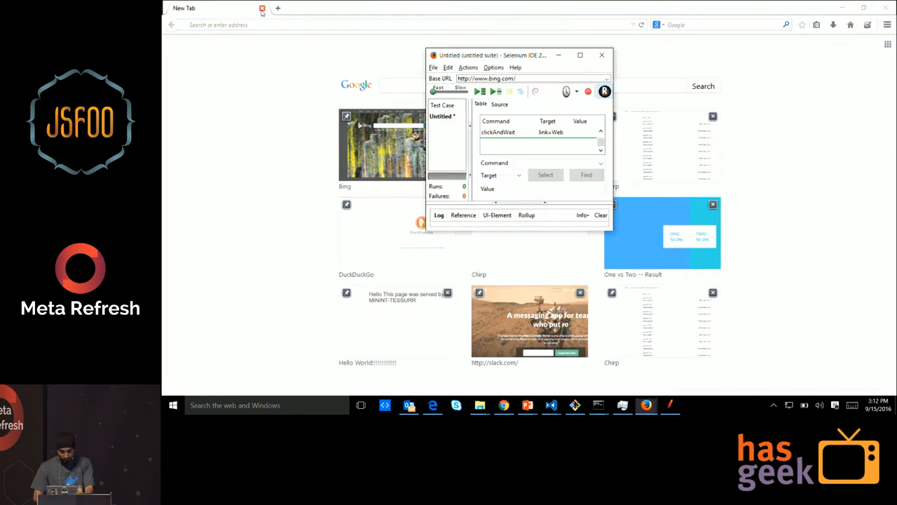
click(480, 91)
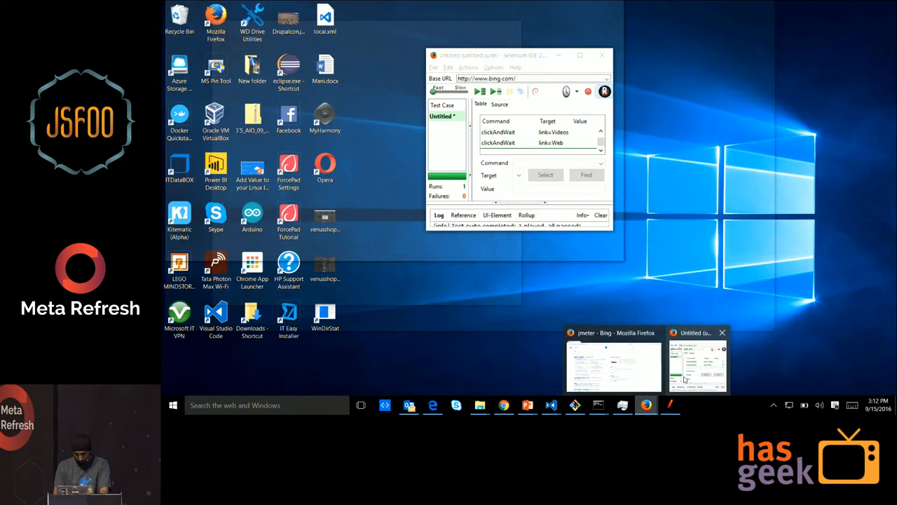
mouse_move(683, 375)
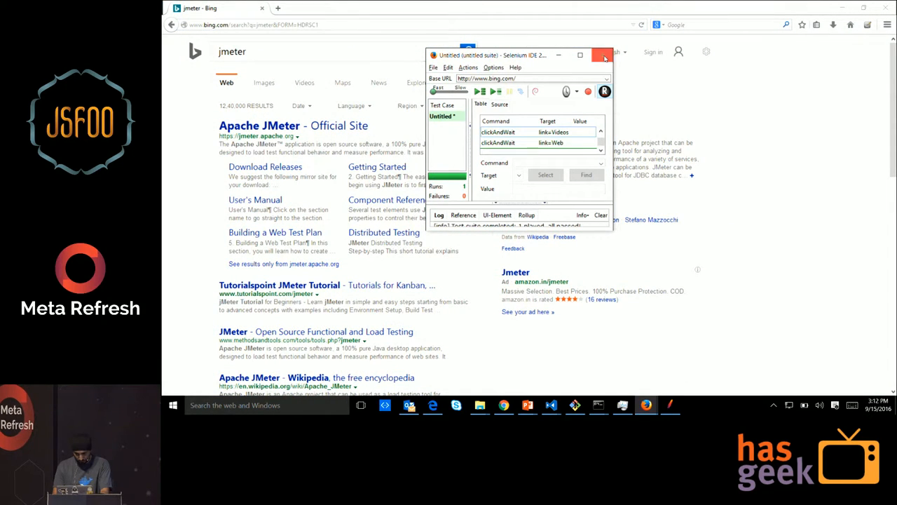
click(603, 54)
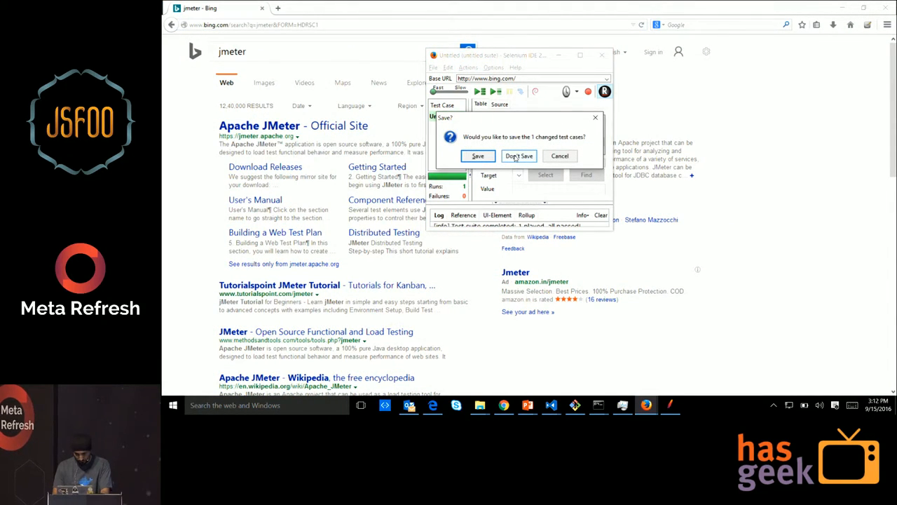
click(519, 155)
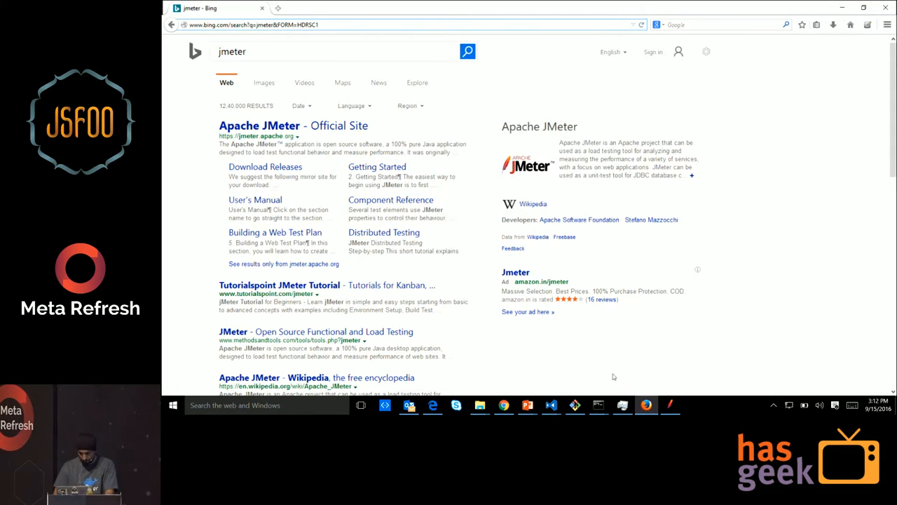
mouse_move(528, 405)
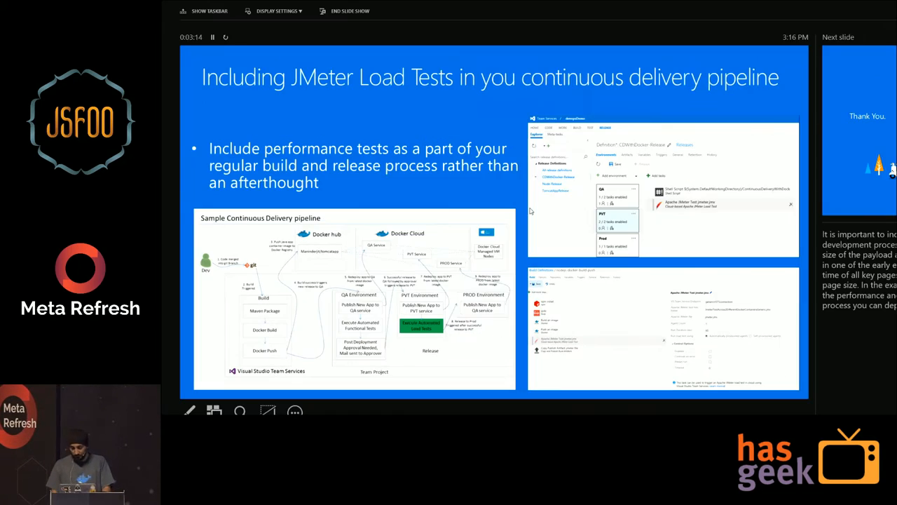
Step: Leave the slide show and bring up Edge on the jmeter-webdriver-js-Demo GitHub repository
key(Win+p)
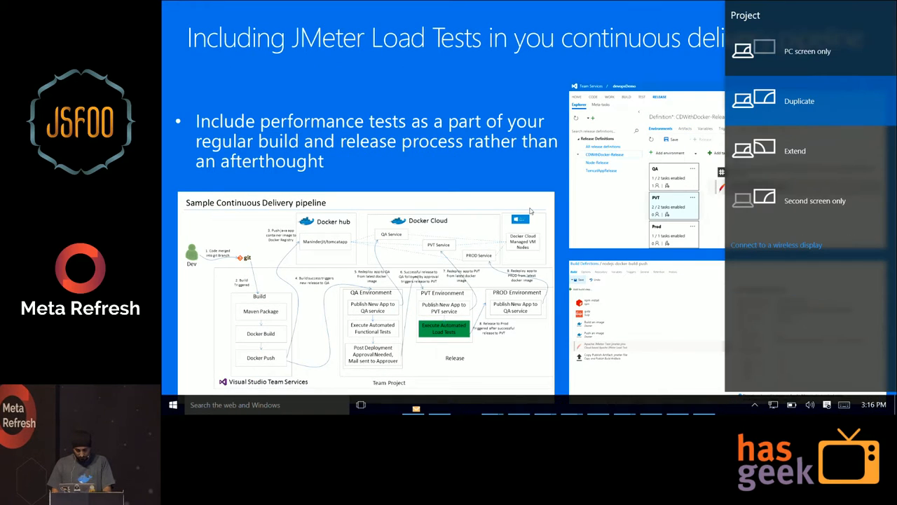
key(alt+tab)
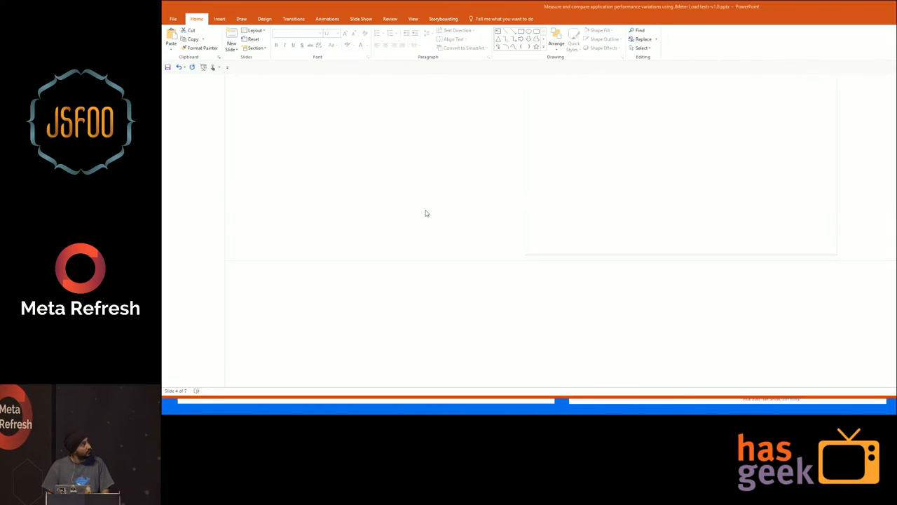
key(alt+tab)
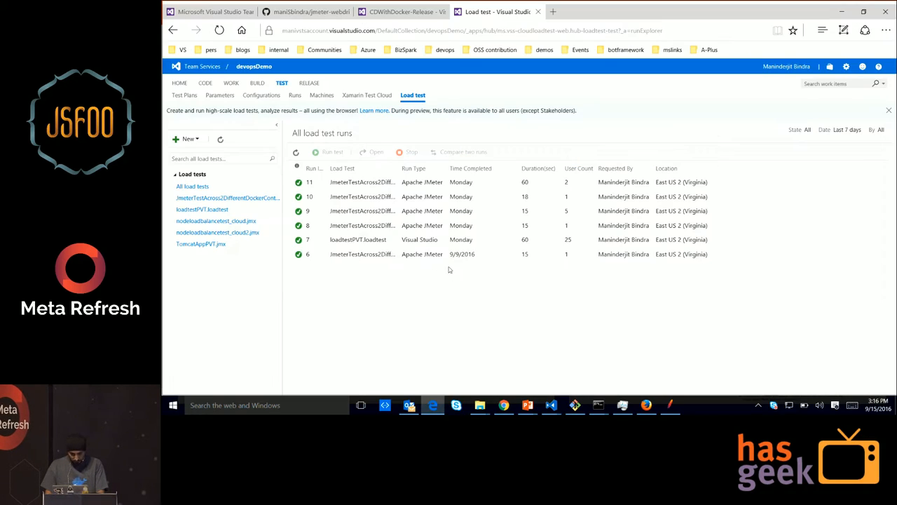
click(306, 11)
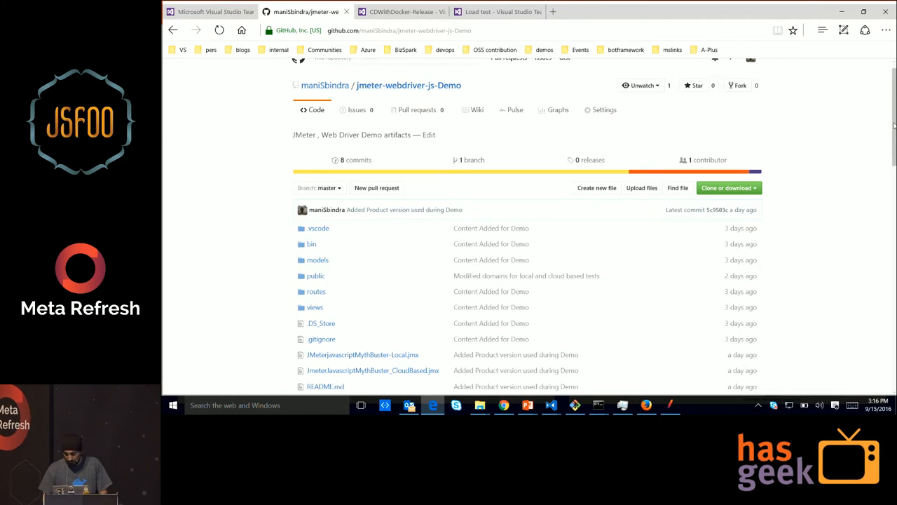
scroll(down, 3)
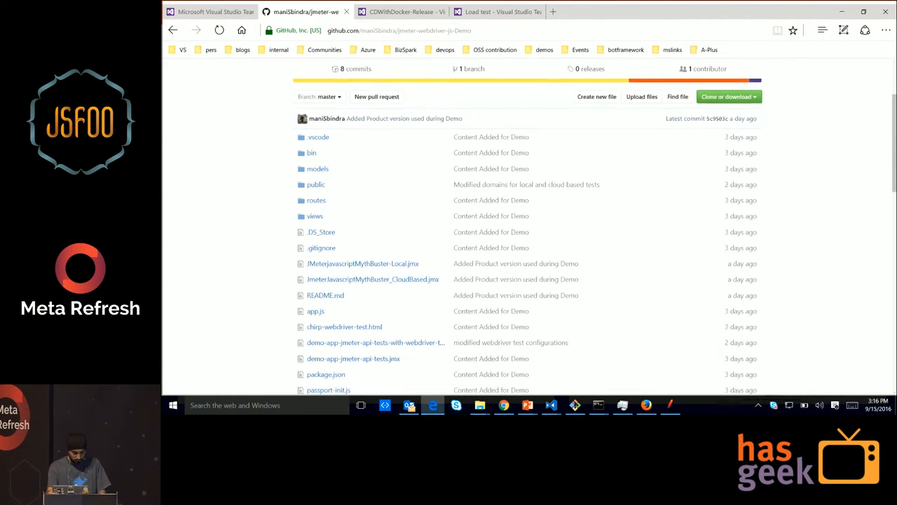
scroll(down, 3)
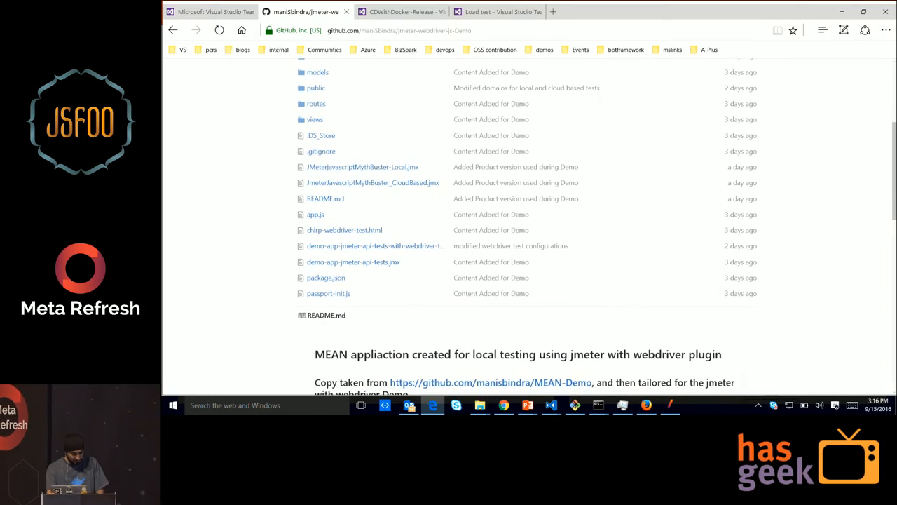
scroll(up, 3)
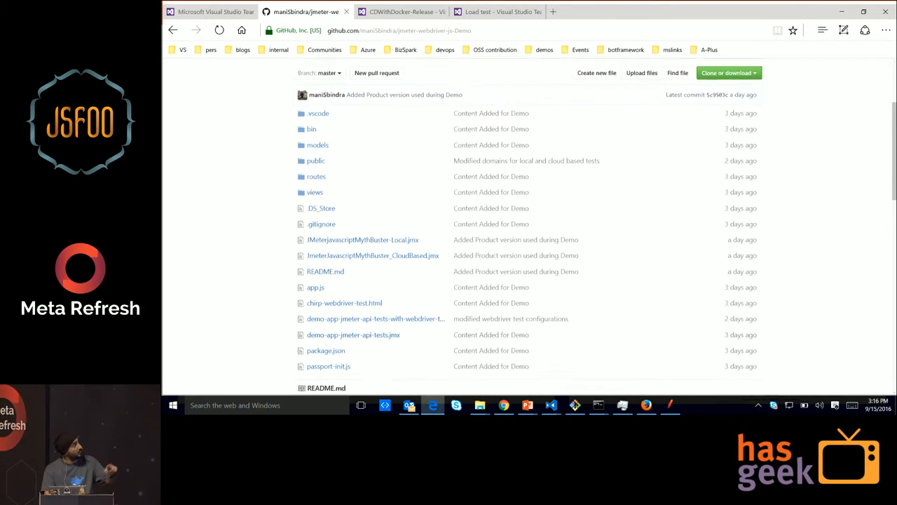
scroll(down, 3)
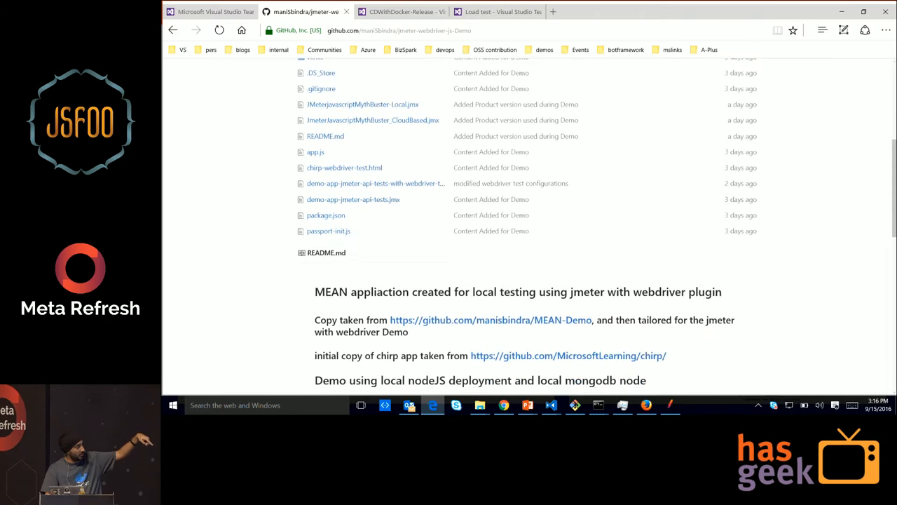
scroll(down, 3)
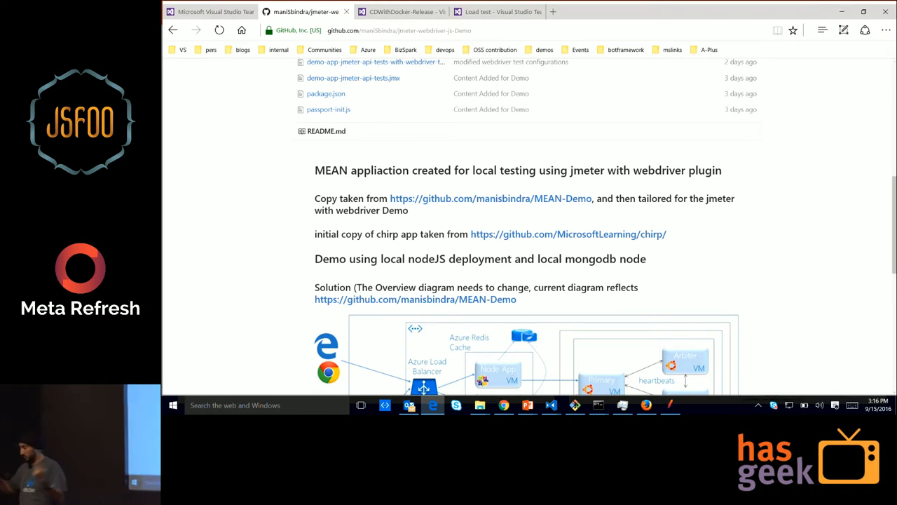
scroll(down, 3)
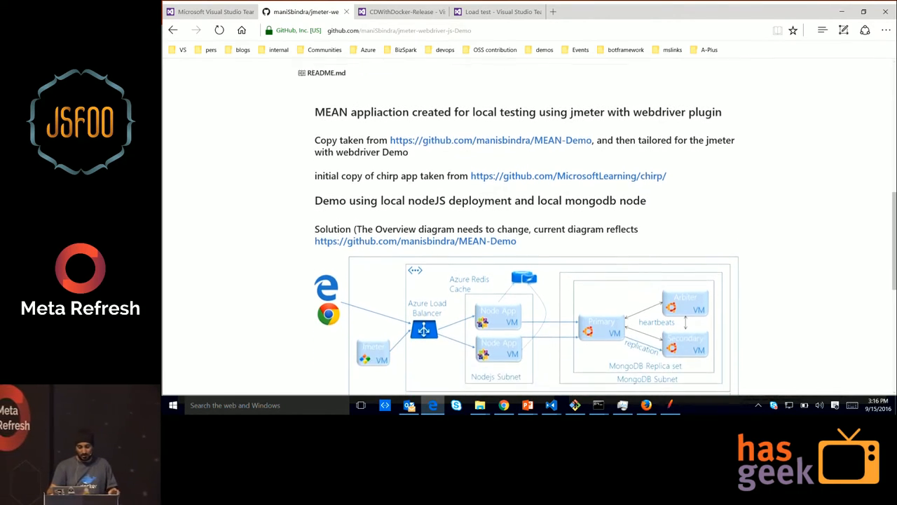
scroll(down, 3)
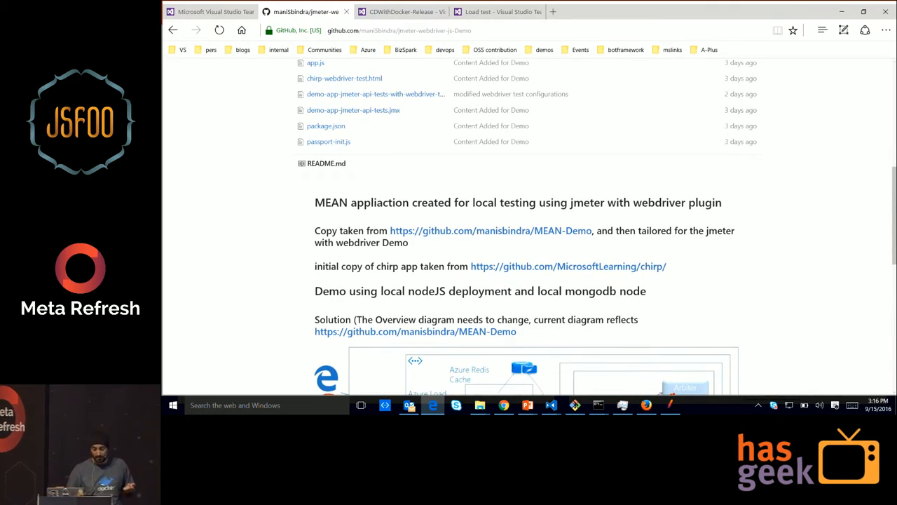
scroll(down, 3)
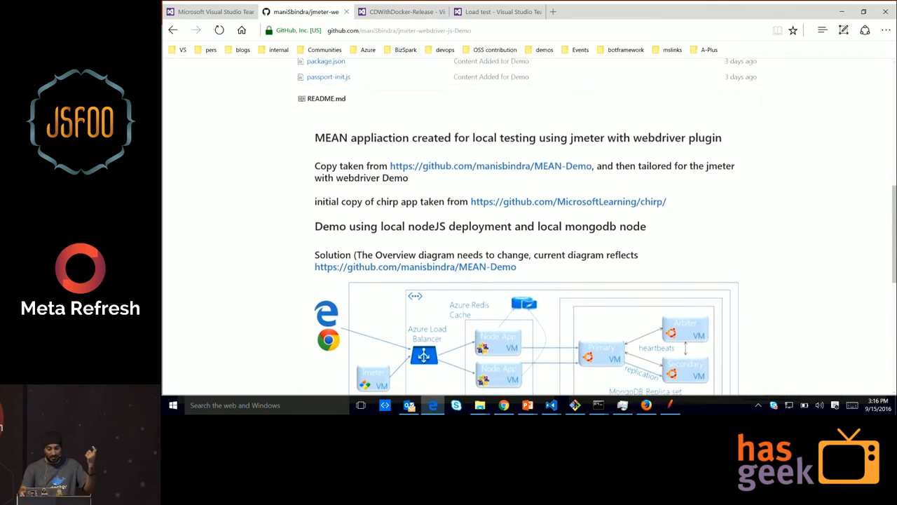
scroll(down, 3)
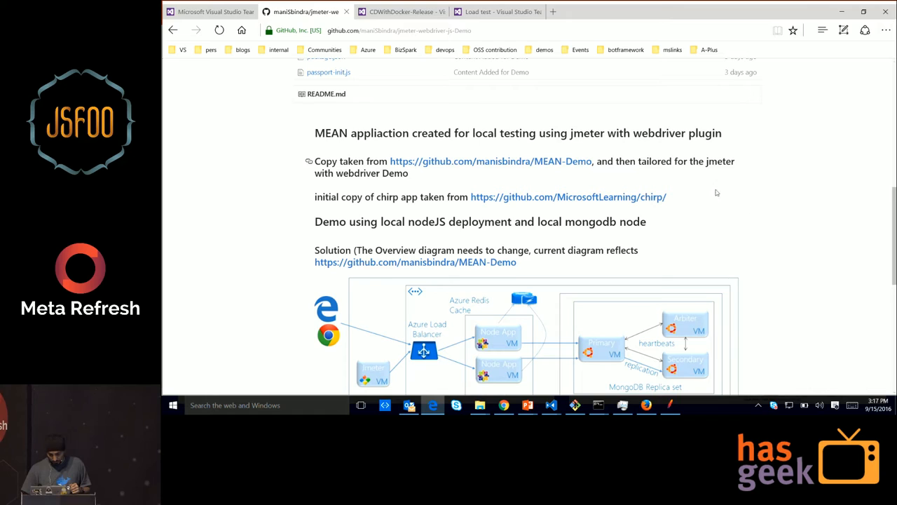
scroll(down, 3)
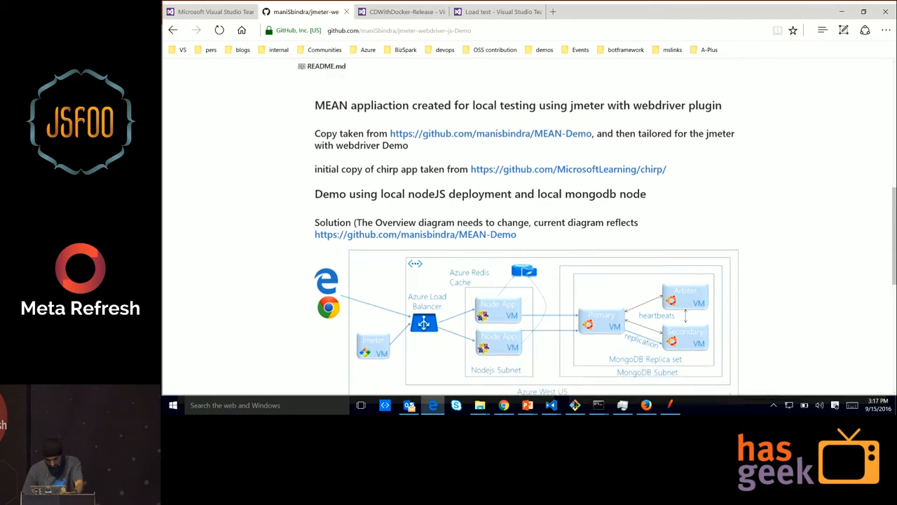
scroll(down, 3)
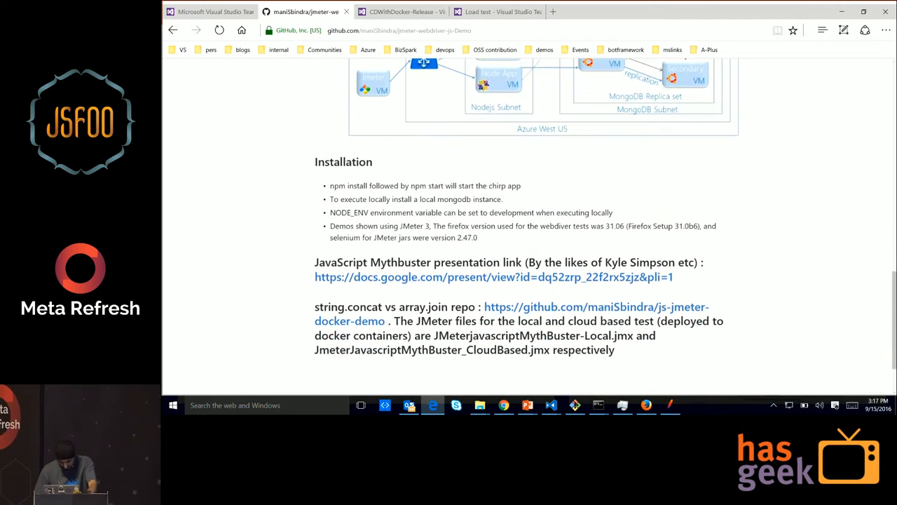
mouse_move(510, 281)
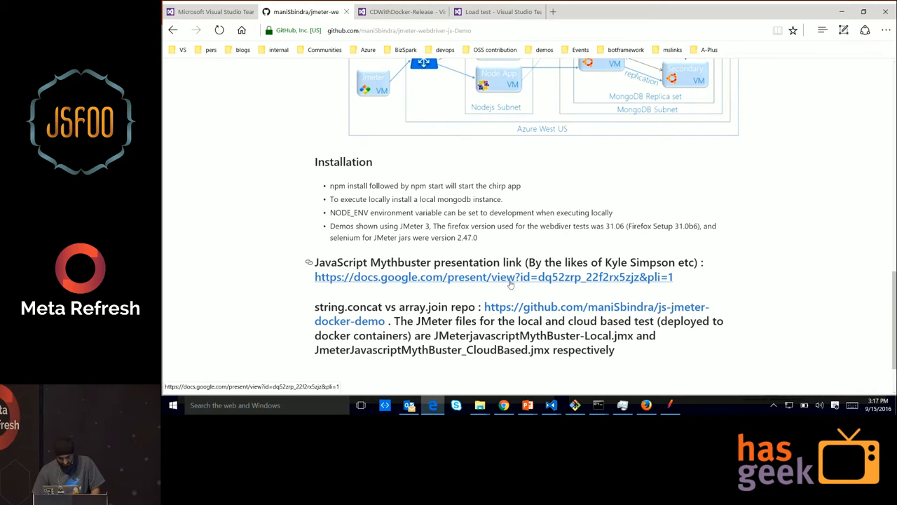
mouse_move(512, 283)
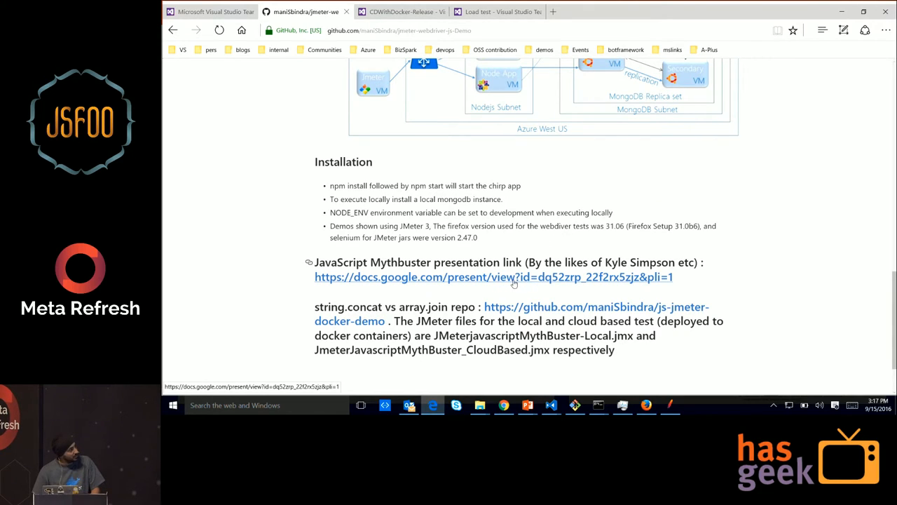
mouse_move(545, 311)
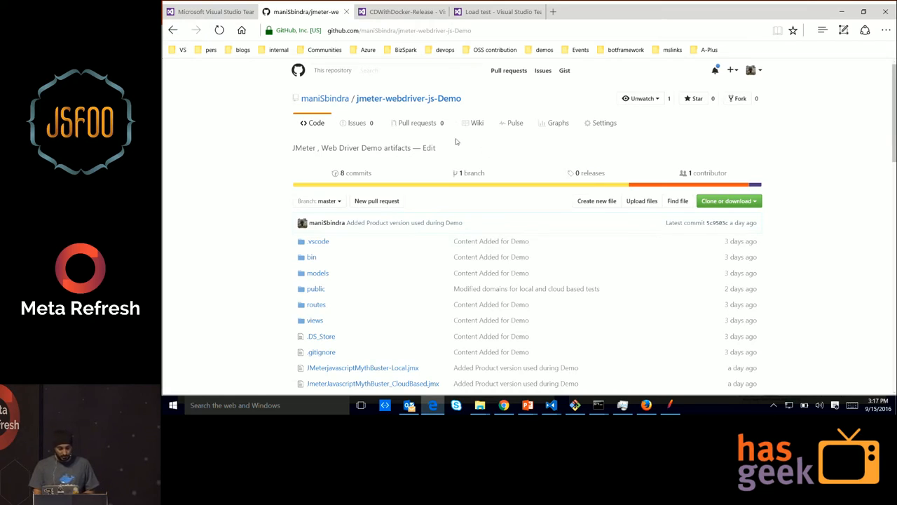
click(210, 11)
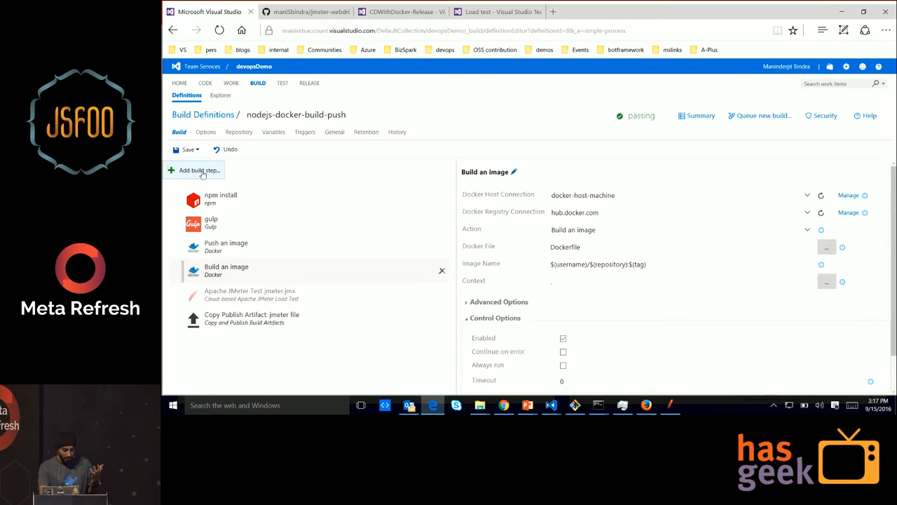
Step: Scroll through the build task catalogue, then close it without adding any task
click(199, 170)
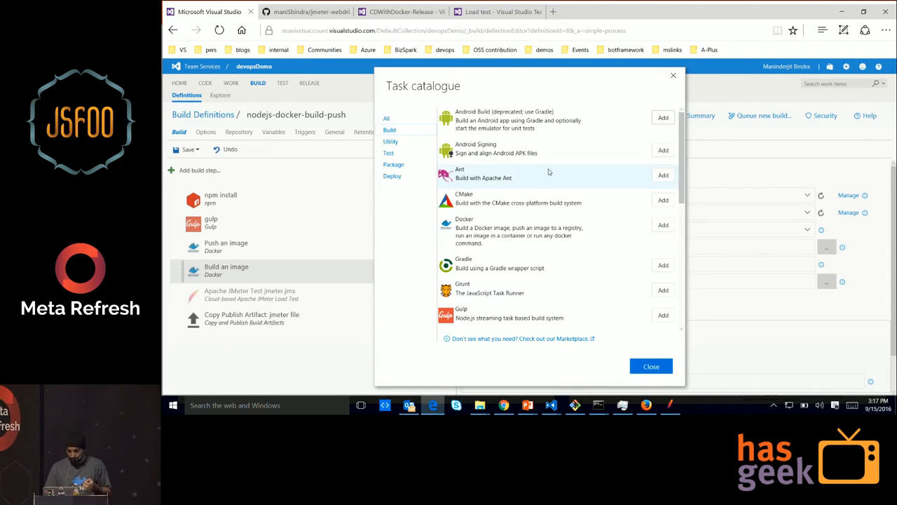
scroll(down, 3)
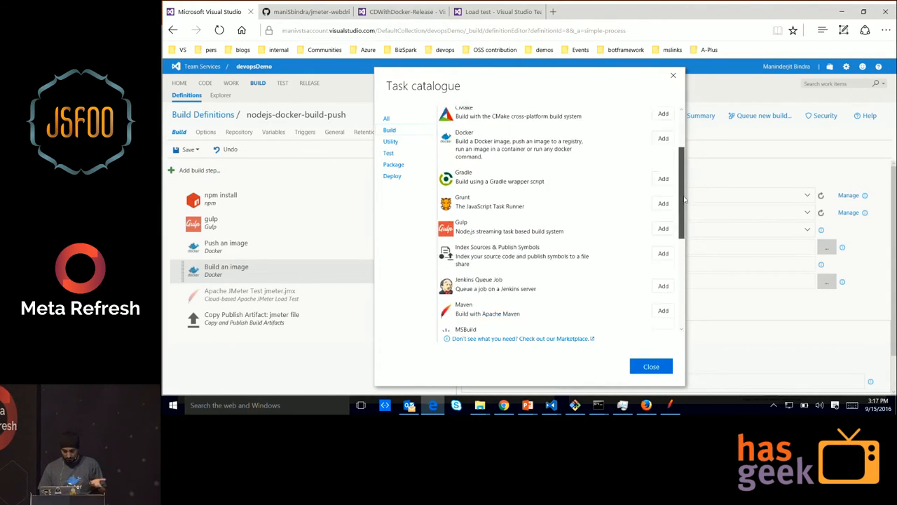
scroll(down, 3)
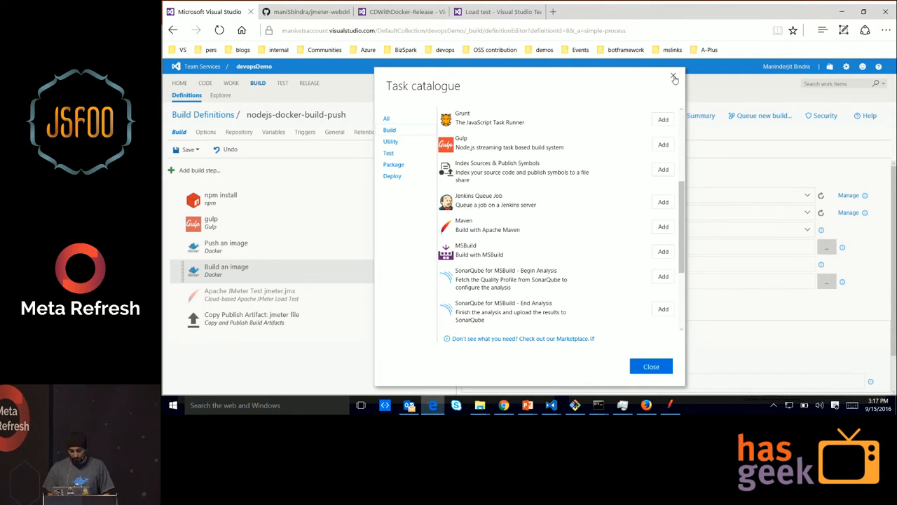
click(674, 77)
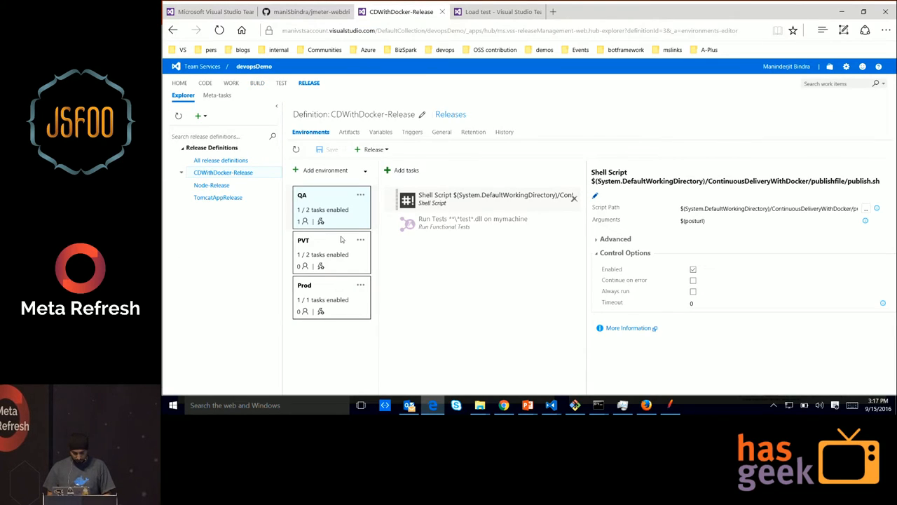
Step: Show PVT's Quick Web Performance load test task, then open a new Edge tab
click(330, 252)
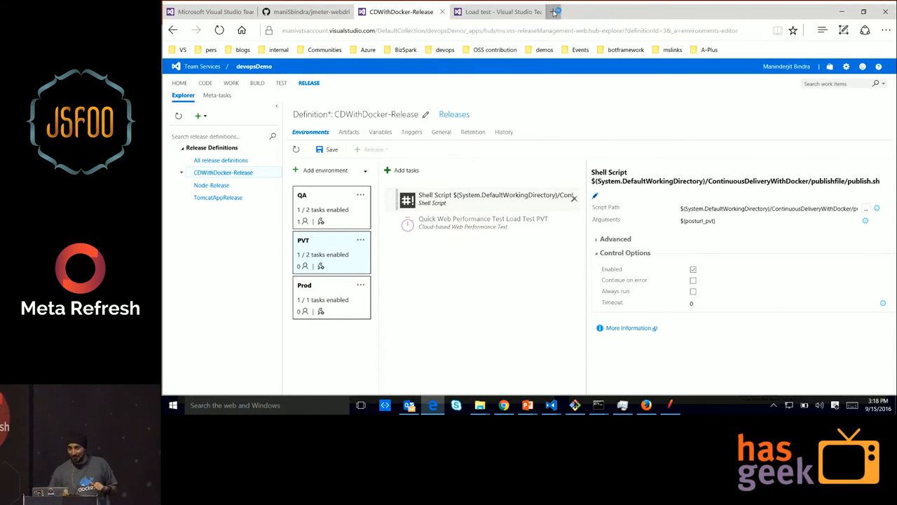
click(553, 11)
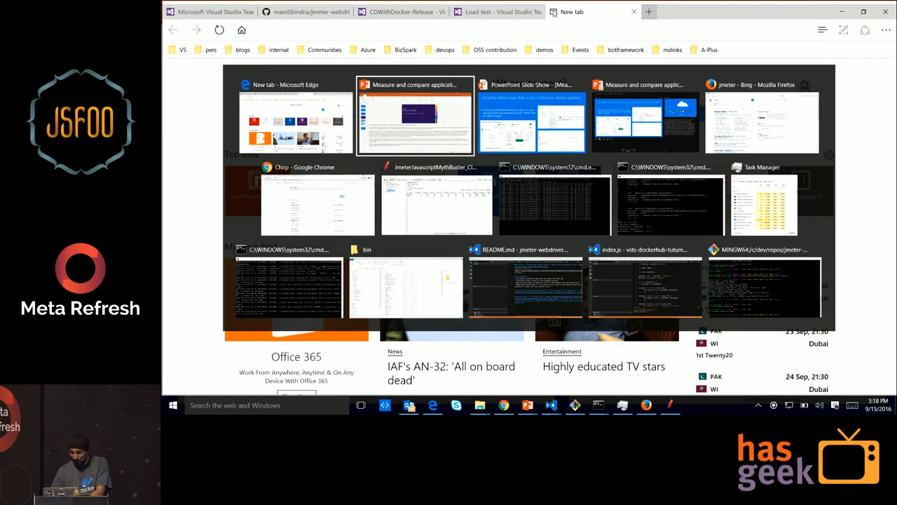